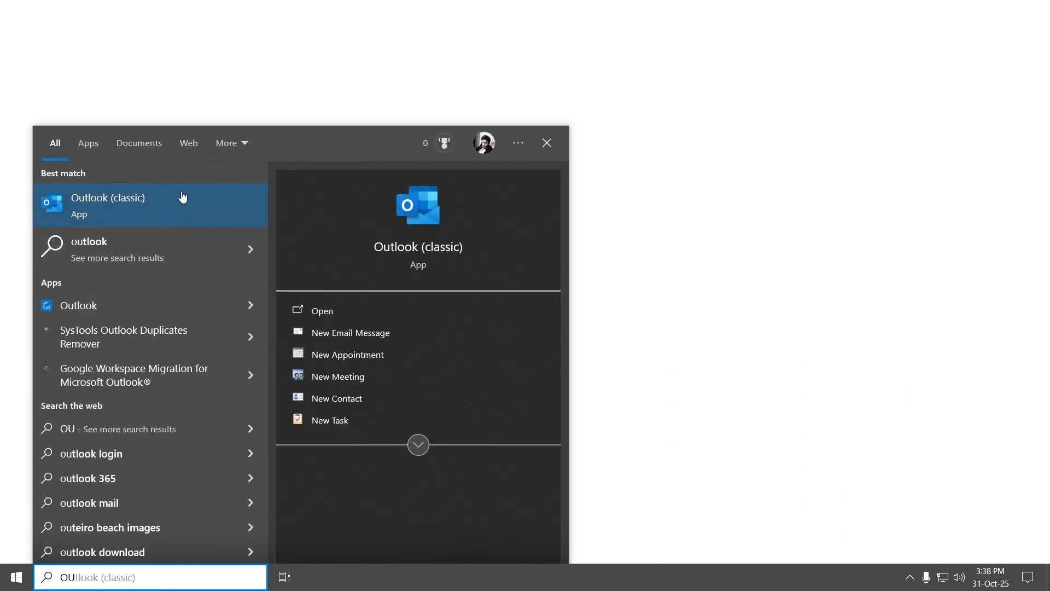
Step: Launch Outlook (classic) and start Import/Export with 'Import from another program or file'
left_click(107, 205)
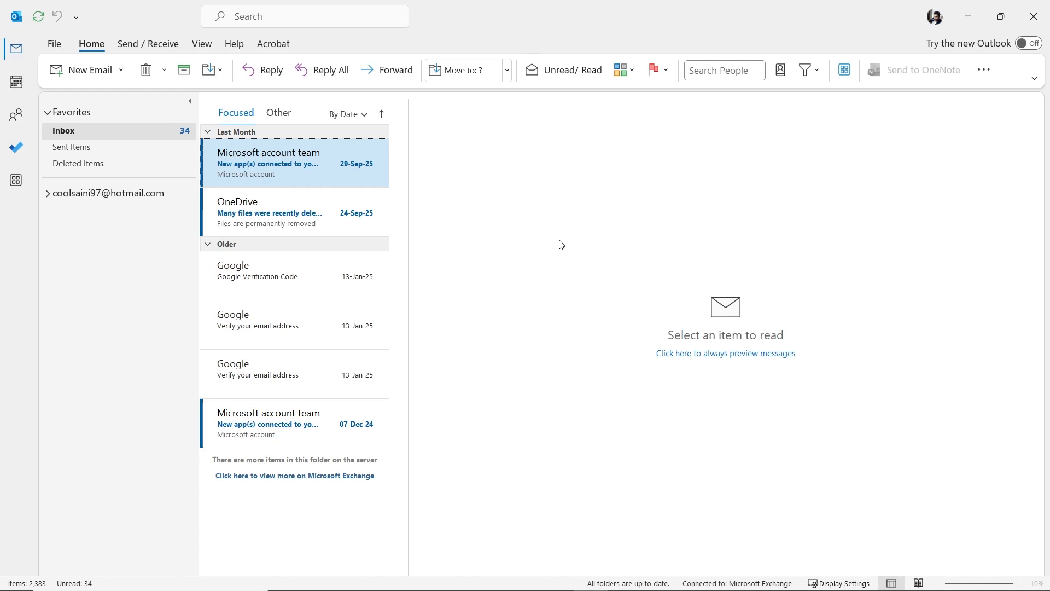
mouse_move(55, 44)
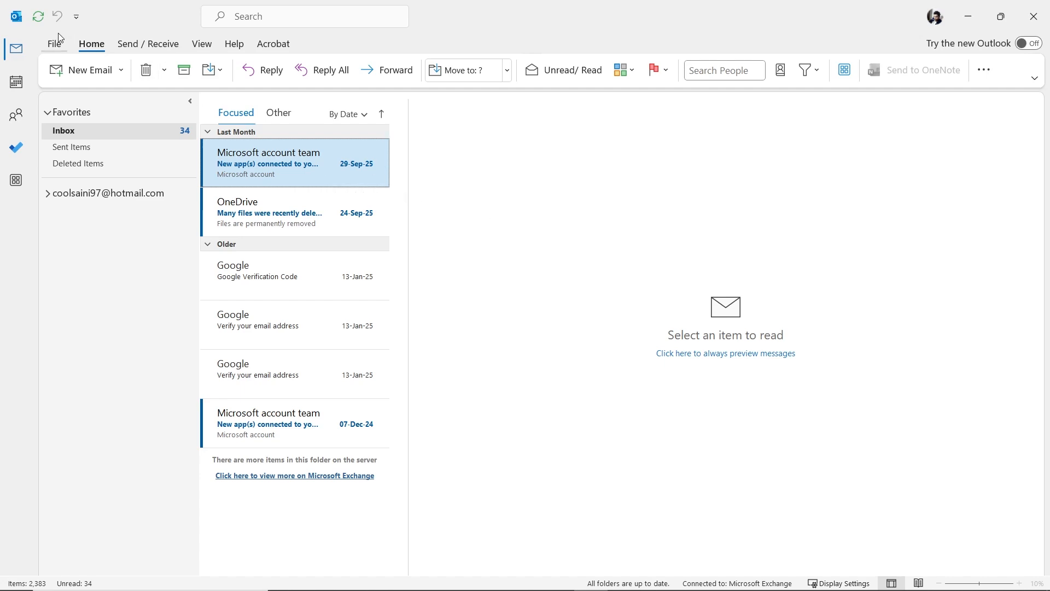
left_click(56, 43)
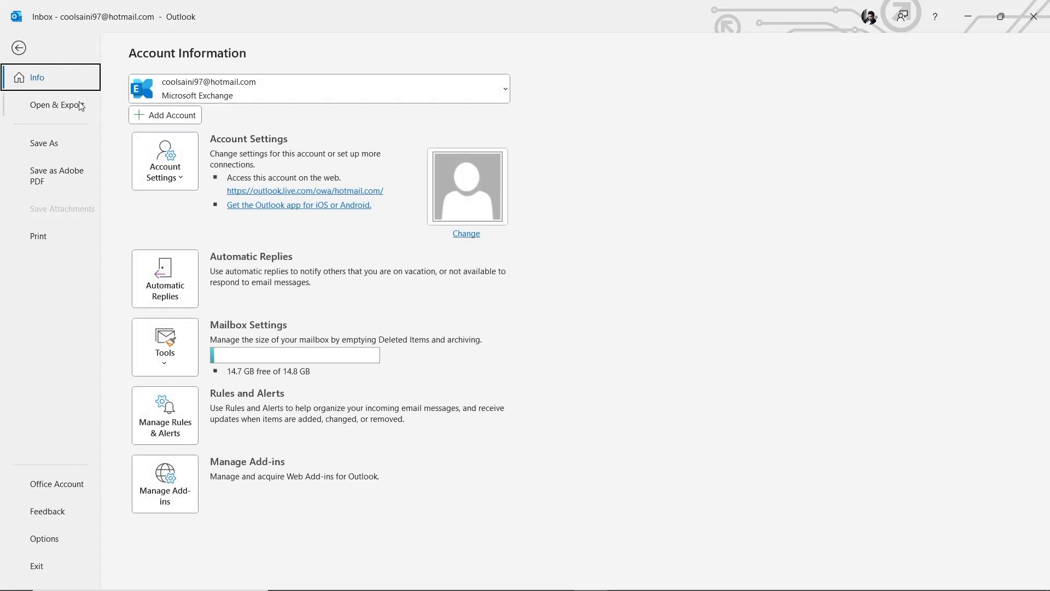
mouse_move(86, 109)
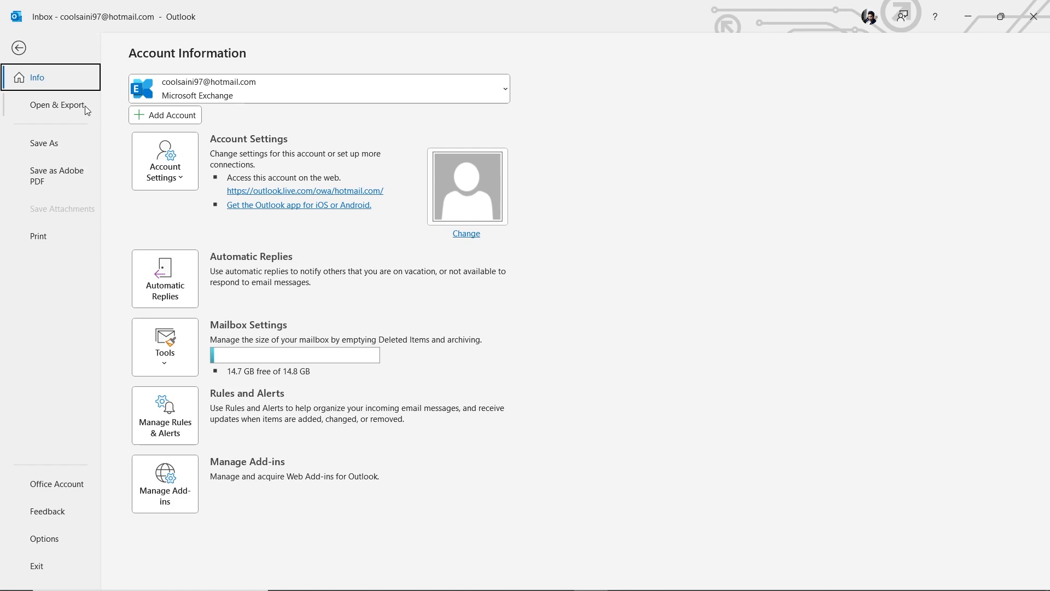
left_click(57, 104)
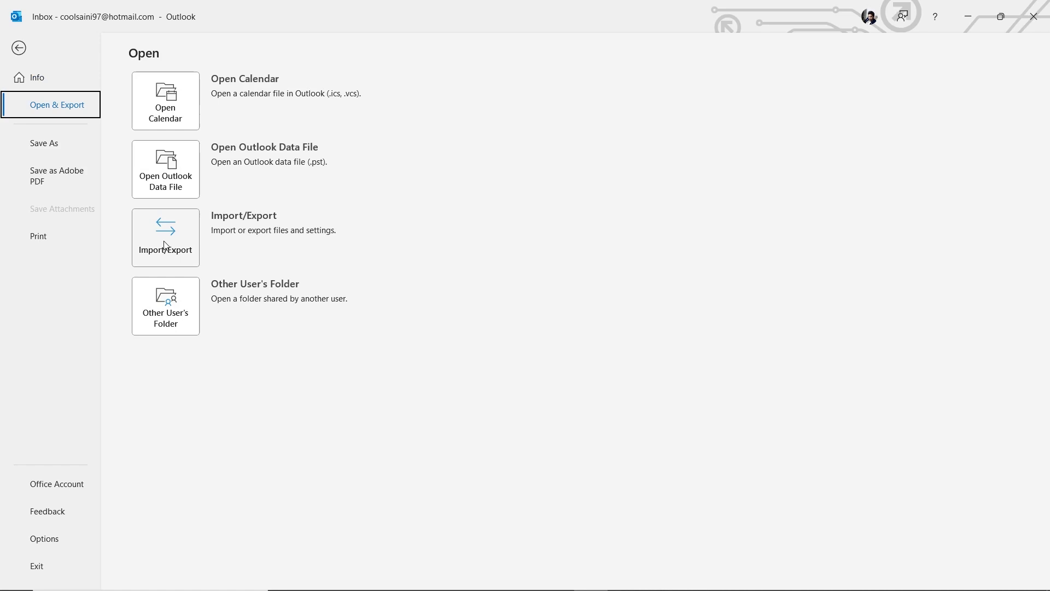
left_click(164, 237)
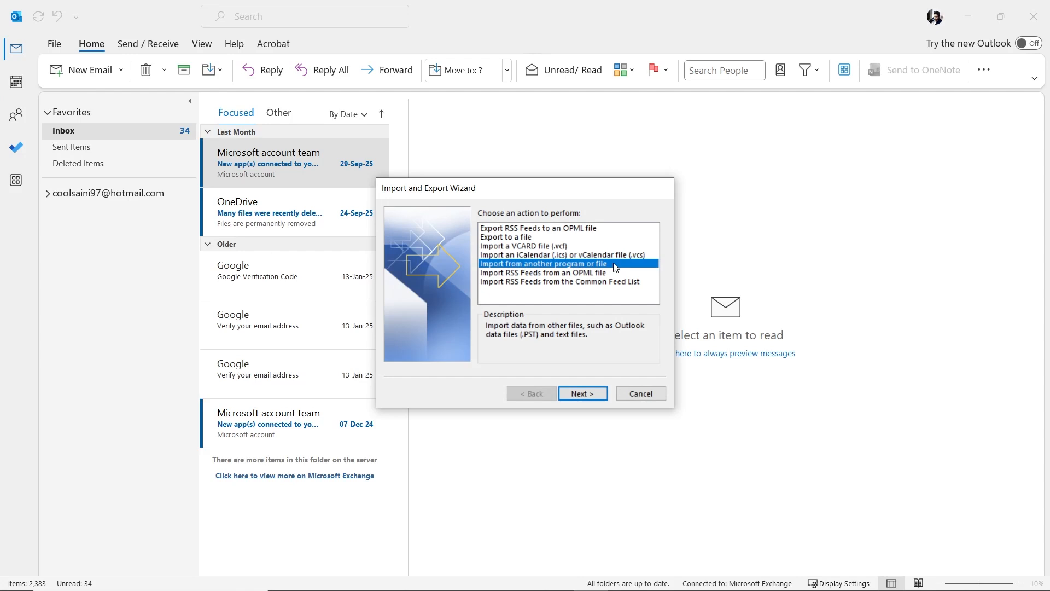
left_click(581, 393)
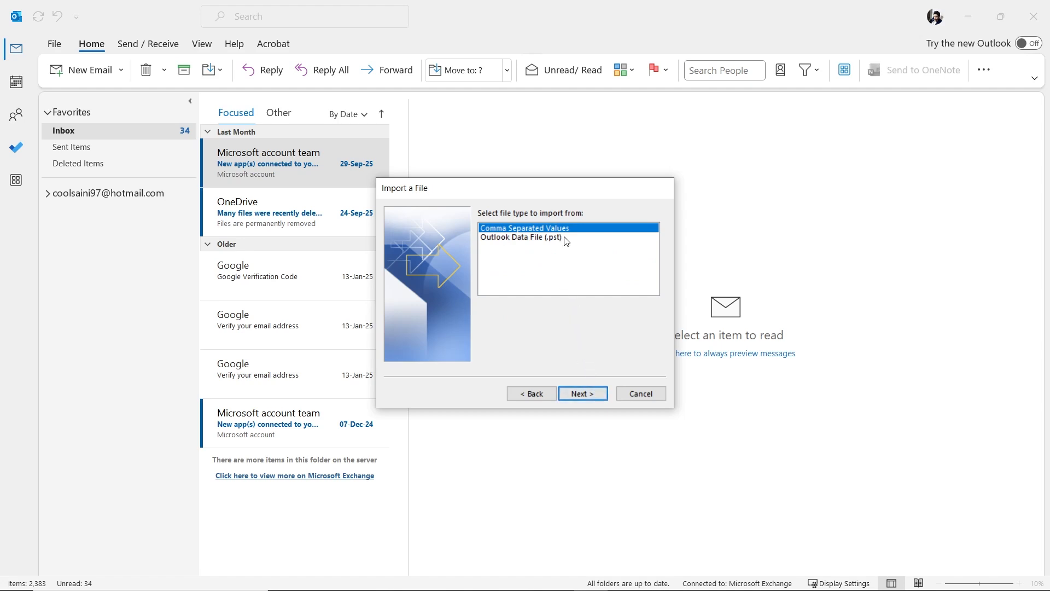
left_click(520, 237)
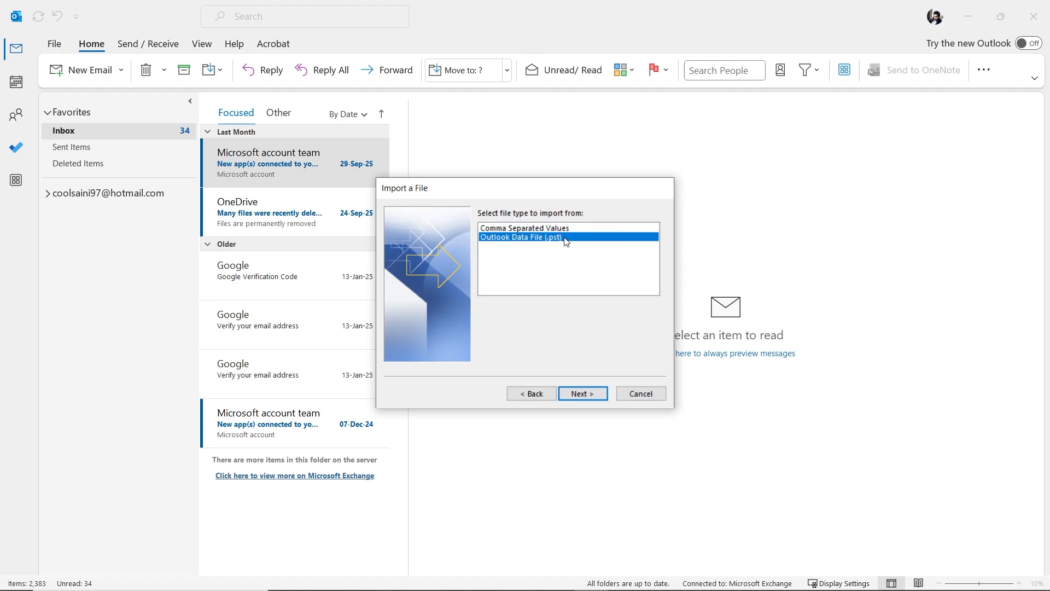
mouse_move(588, 354)
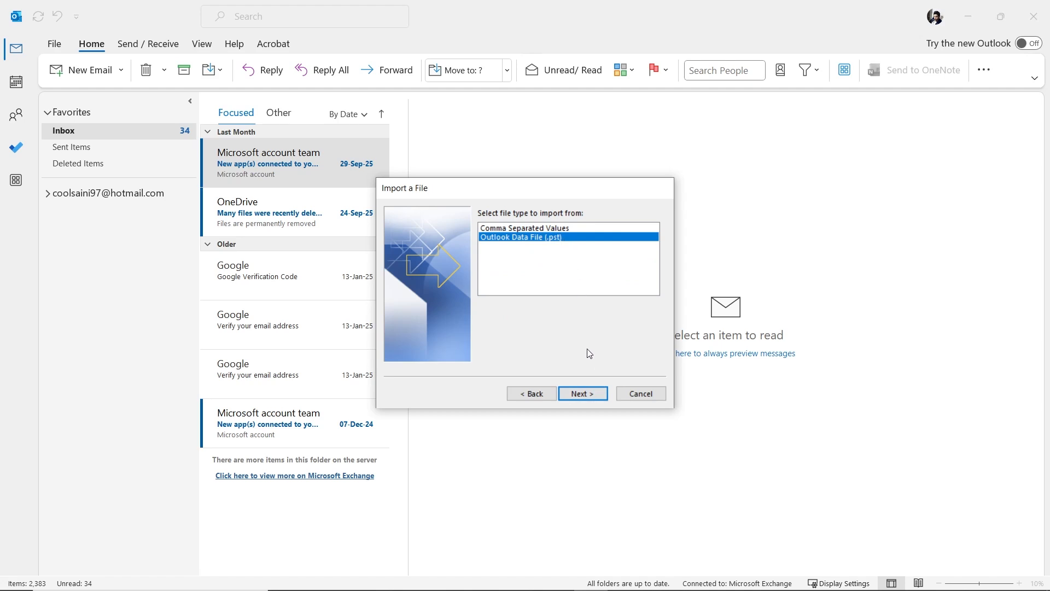
left_click(581, 392)
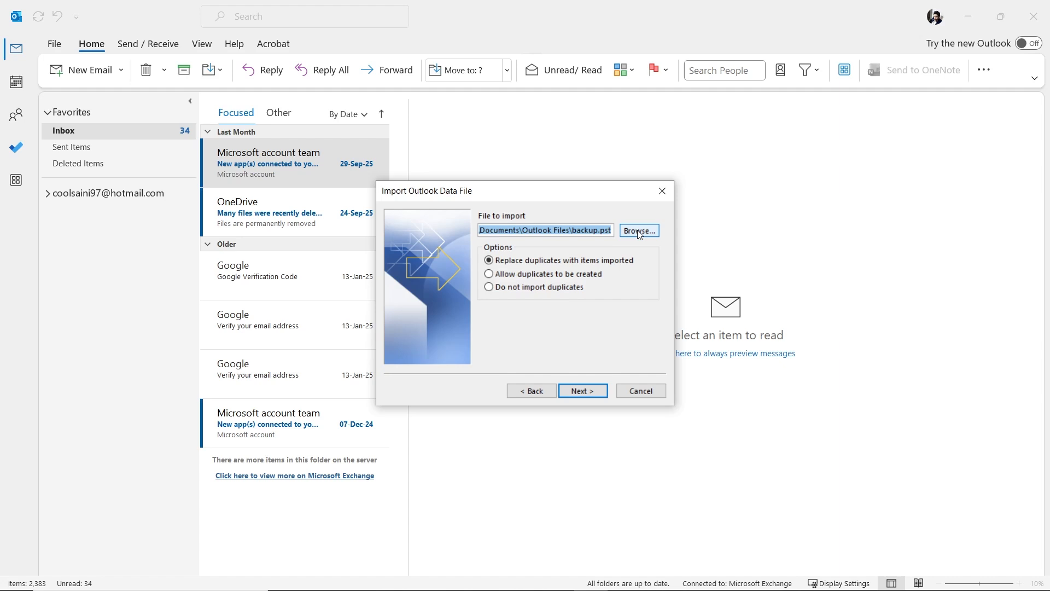
left_click(637, 231)
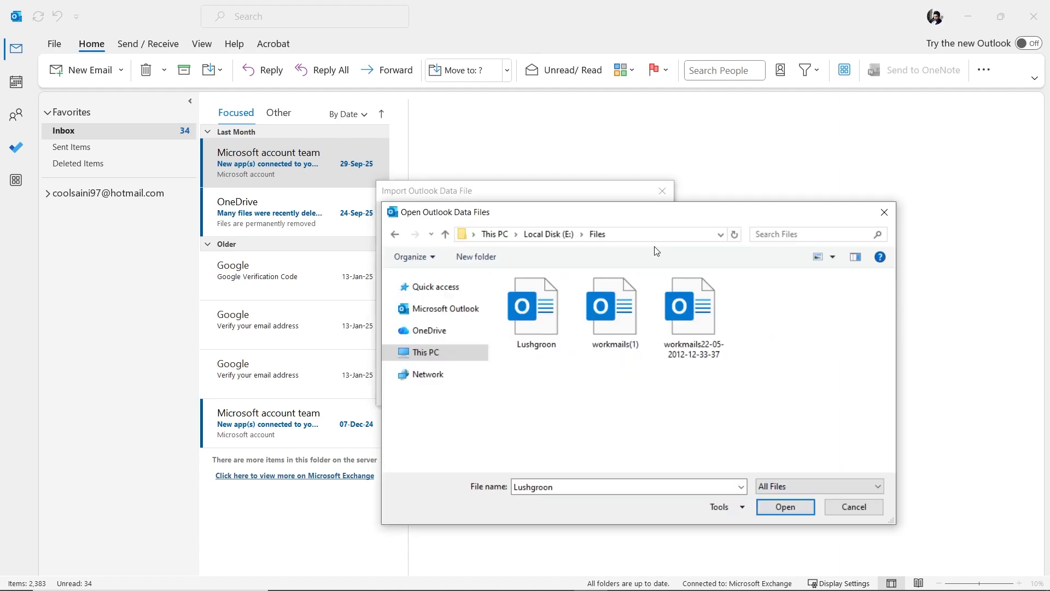
left_click(693, 305)
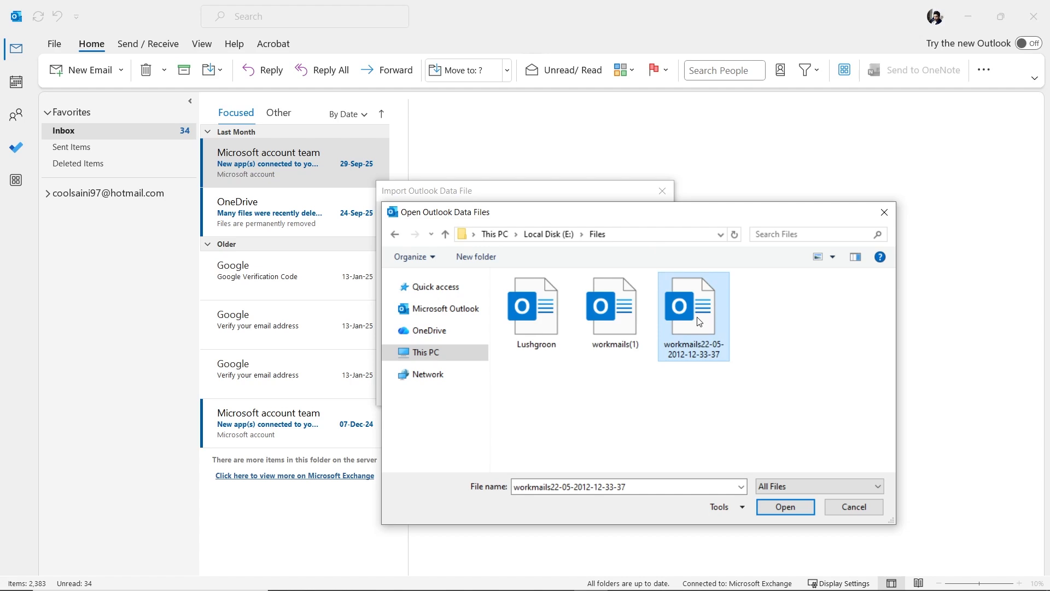
left_click(784, 507)
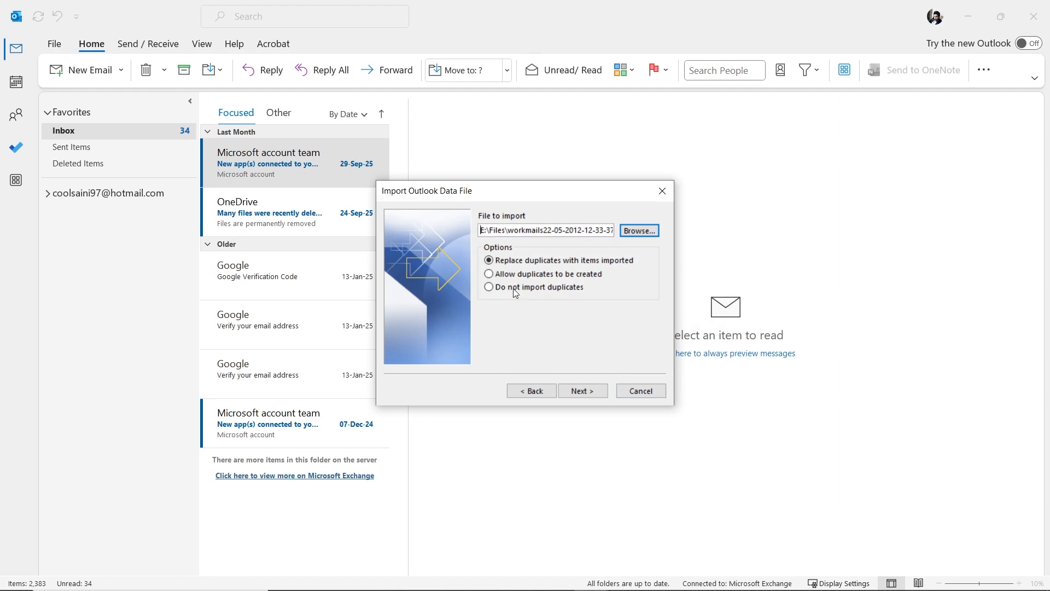
left_click(489, 286)
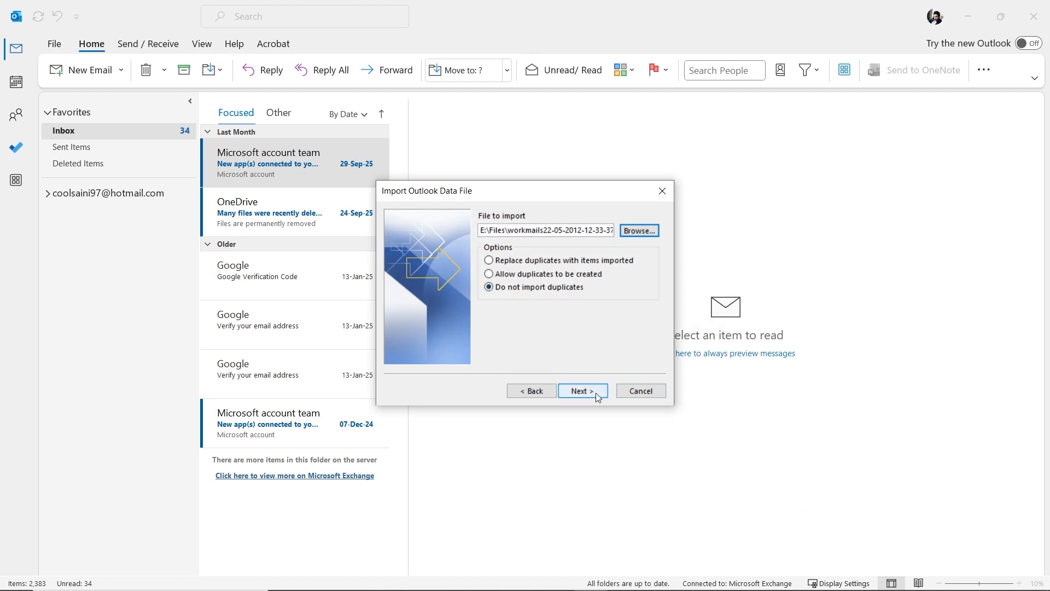
left_click(582, 391)
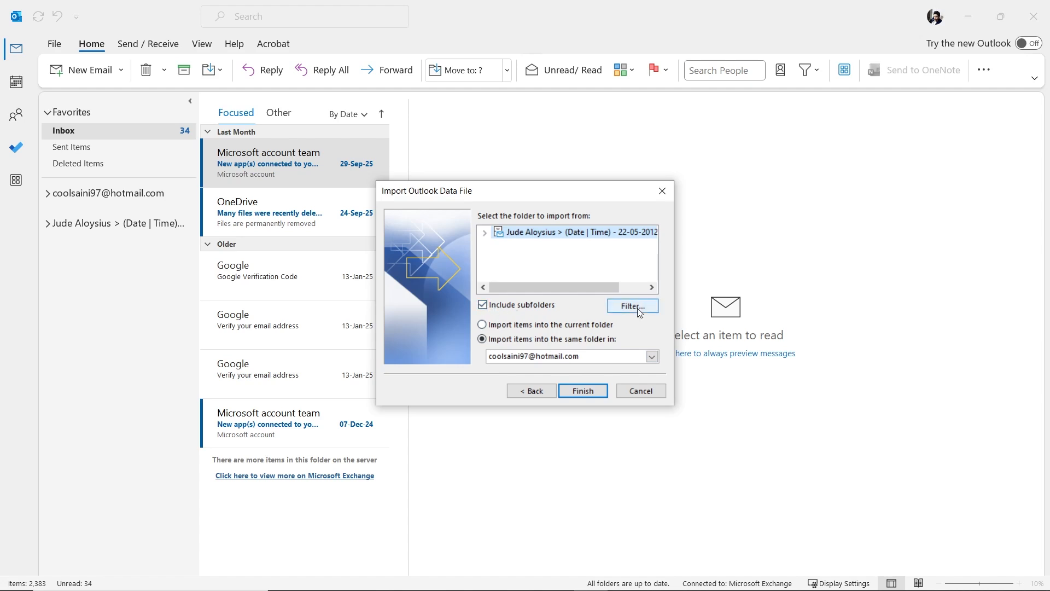
Step: Set the import to 'Import items into the current folder' and finish the wizard
left_click(631, 306)
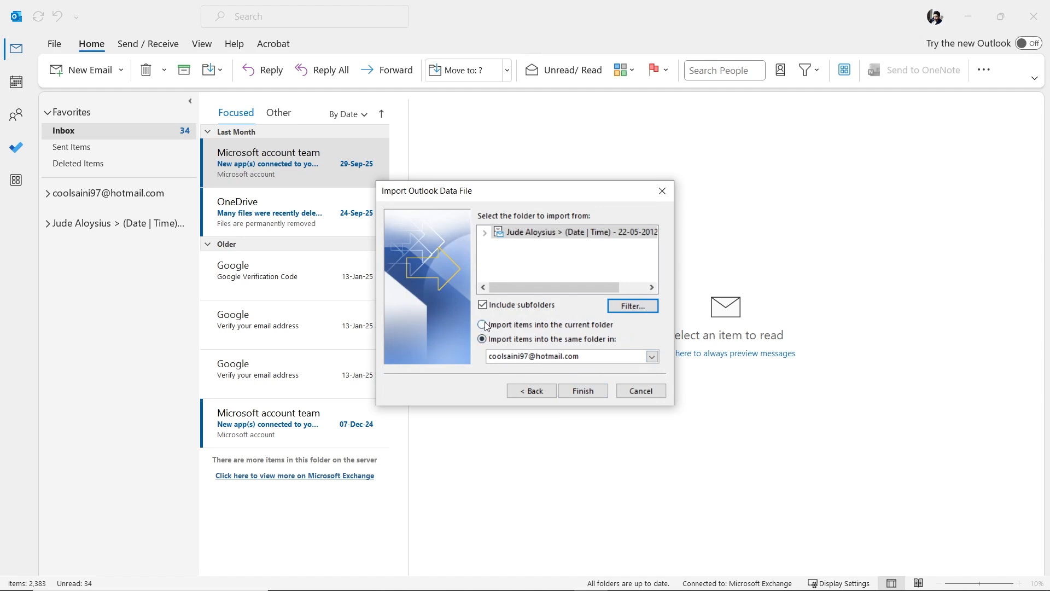
left_click(482, 339)
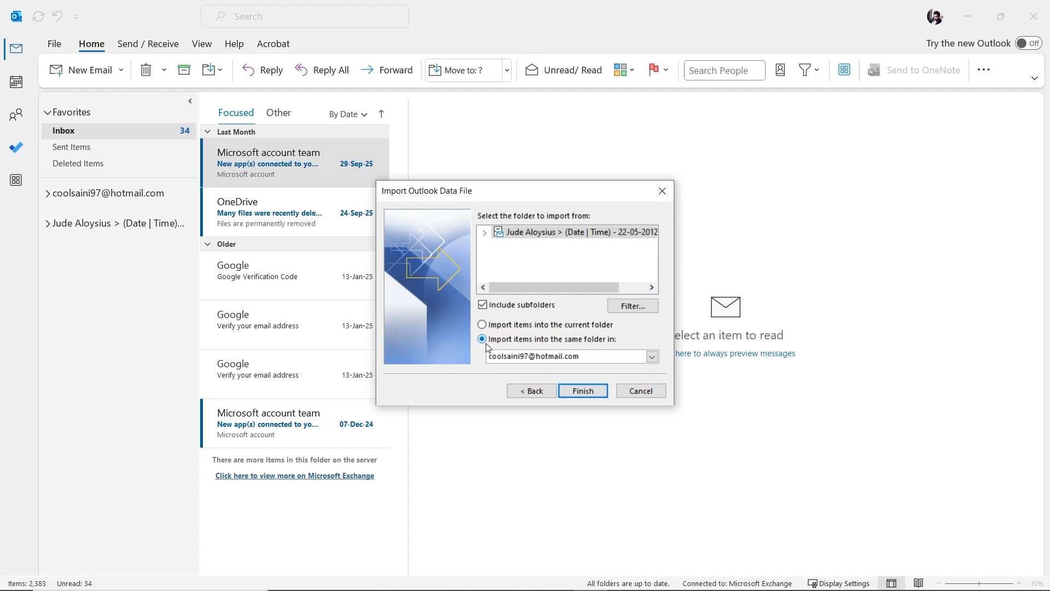
left_click(482, 325)
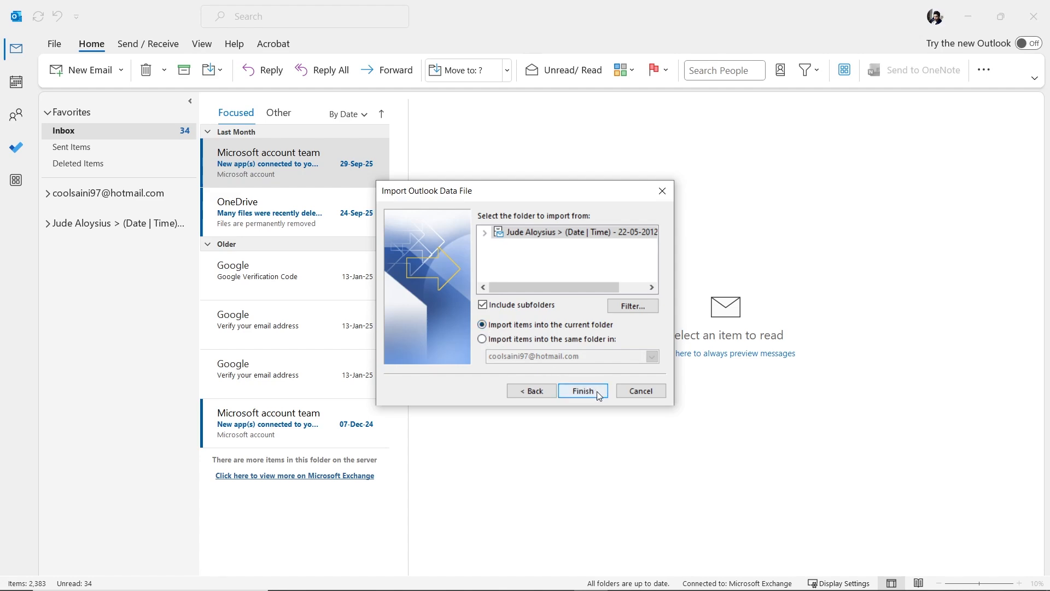
left_click(582, 391)
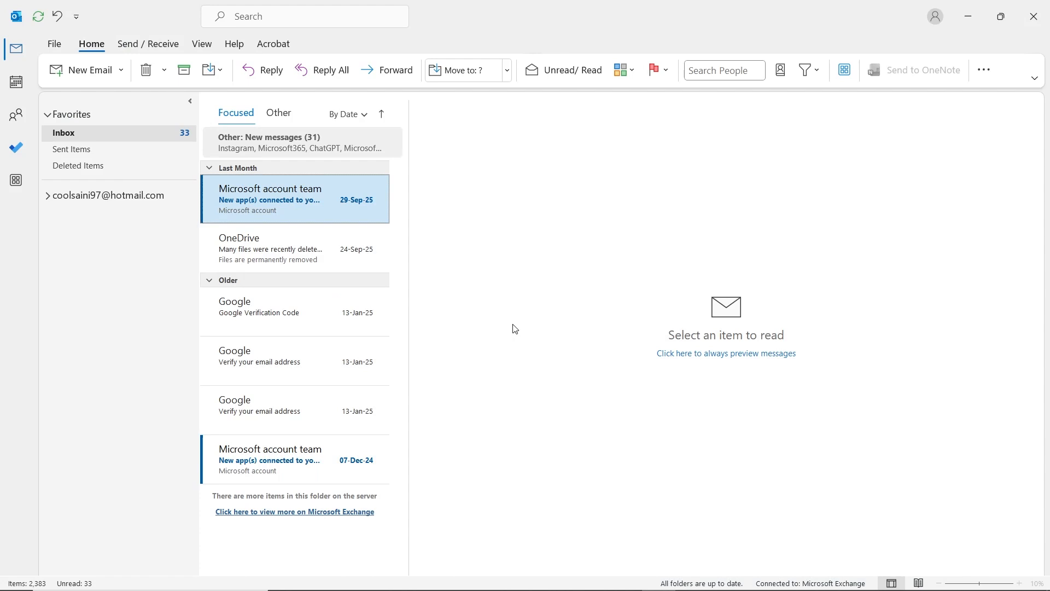
mouse_move(385, 248)
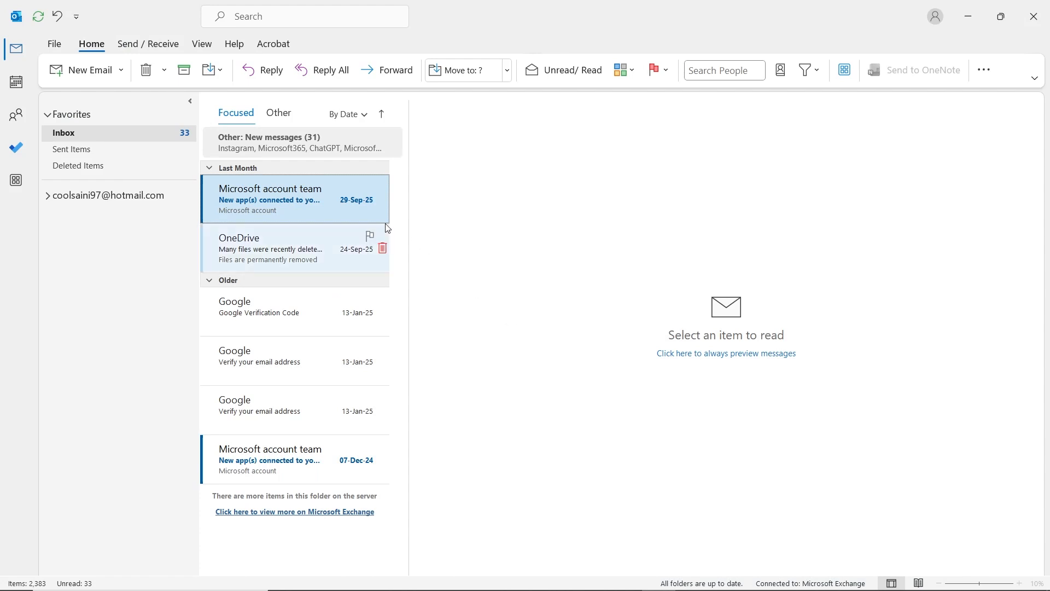
mouse_move(146, 70)
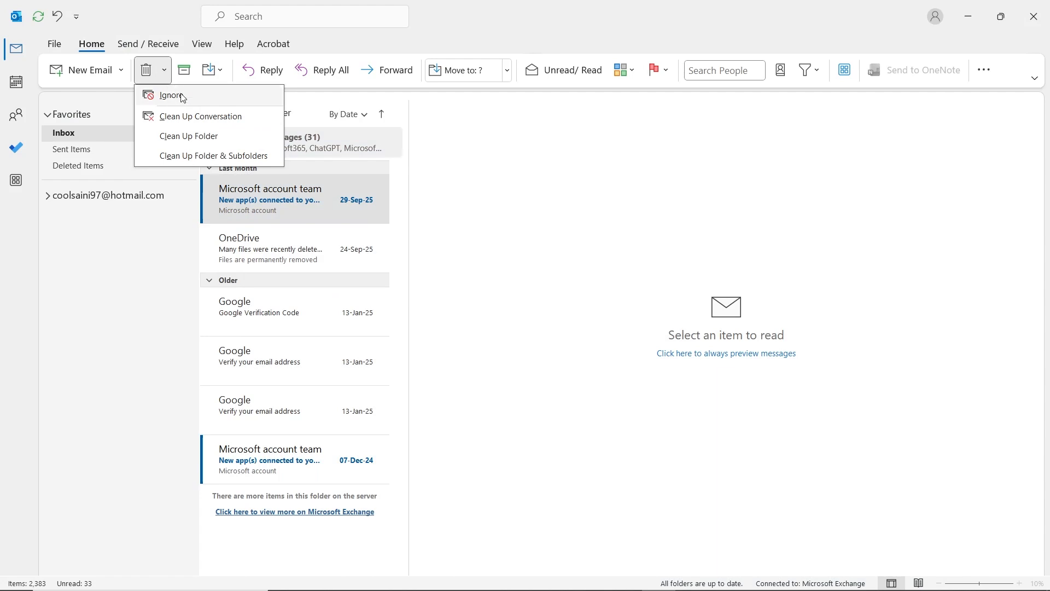
Step: Route cleaned-up items to Deleted Items, then run Clean Up Folder on the inbox
left_click(188, 136)
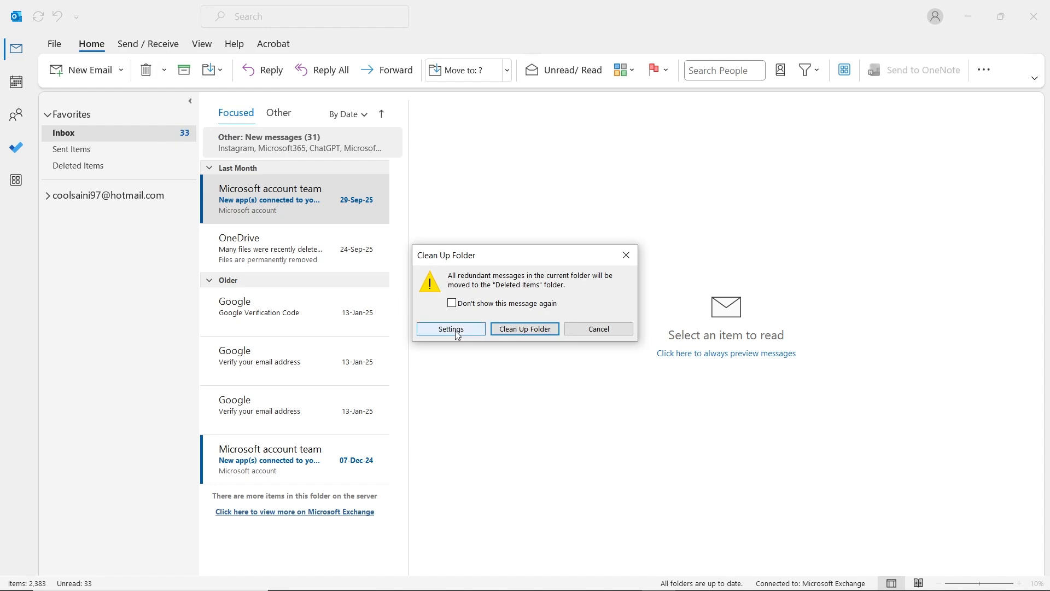
left_click(450, 328)
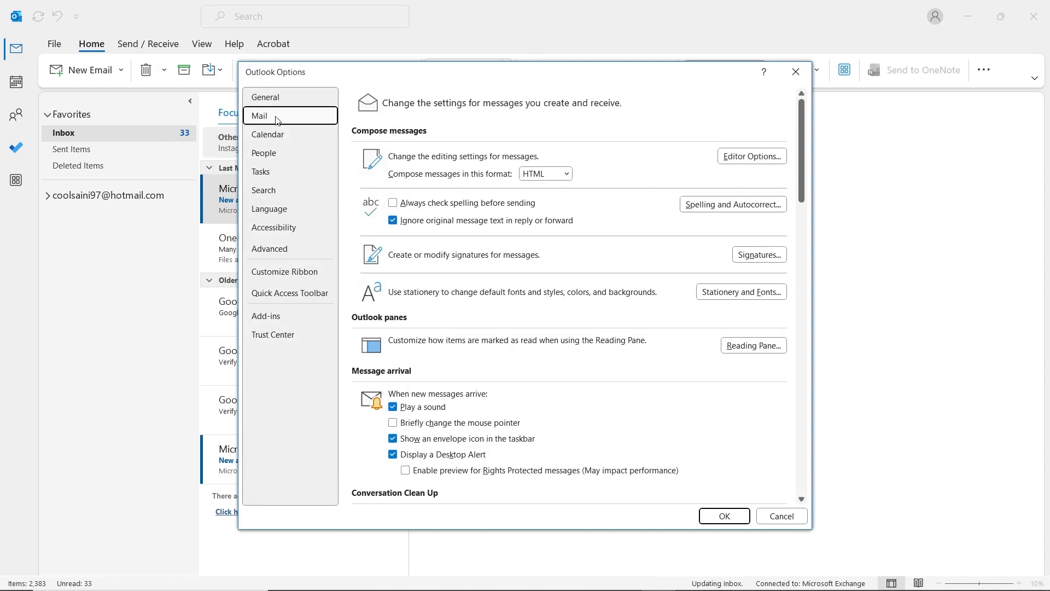
scroll("down", 3)
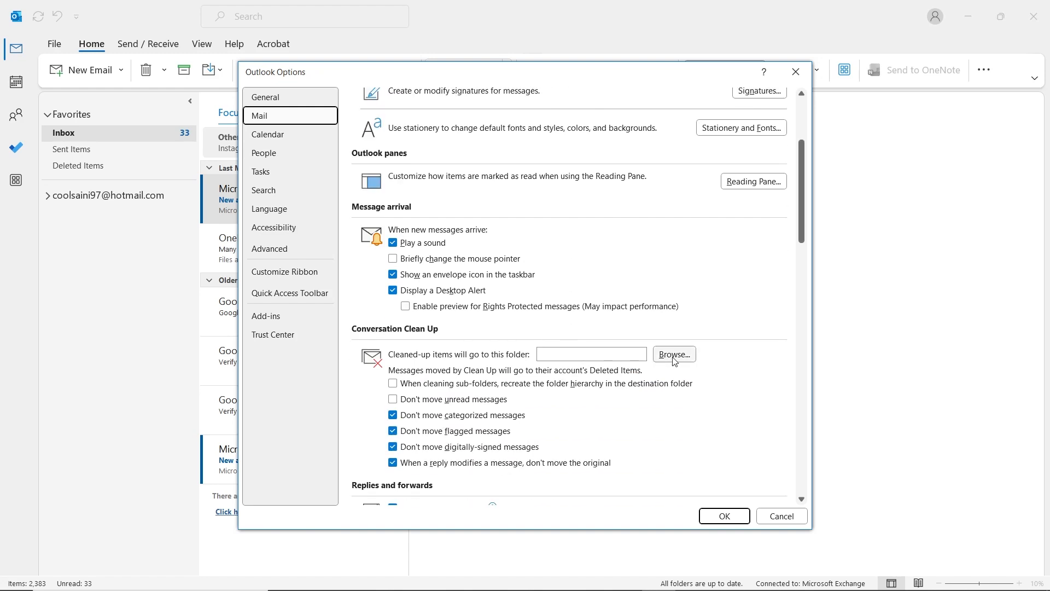
left_click(673, 354)
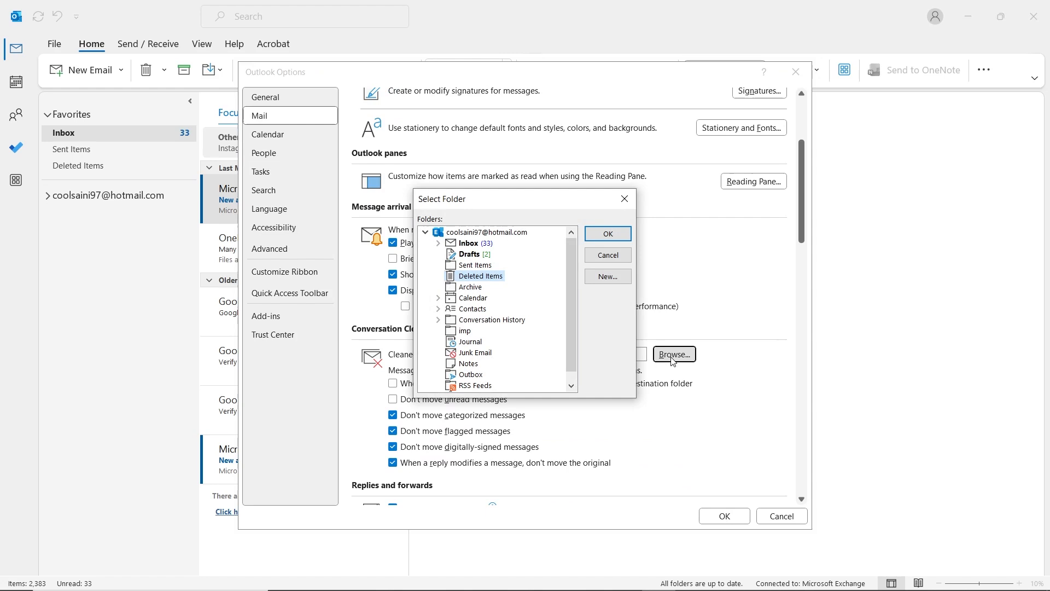
mouse_move(462, 206)
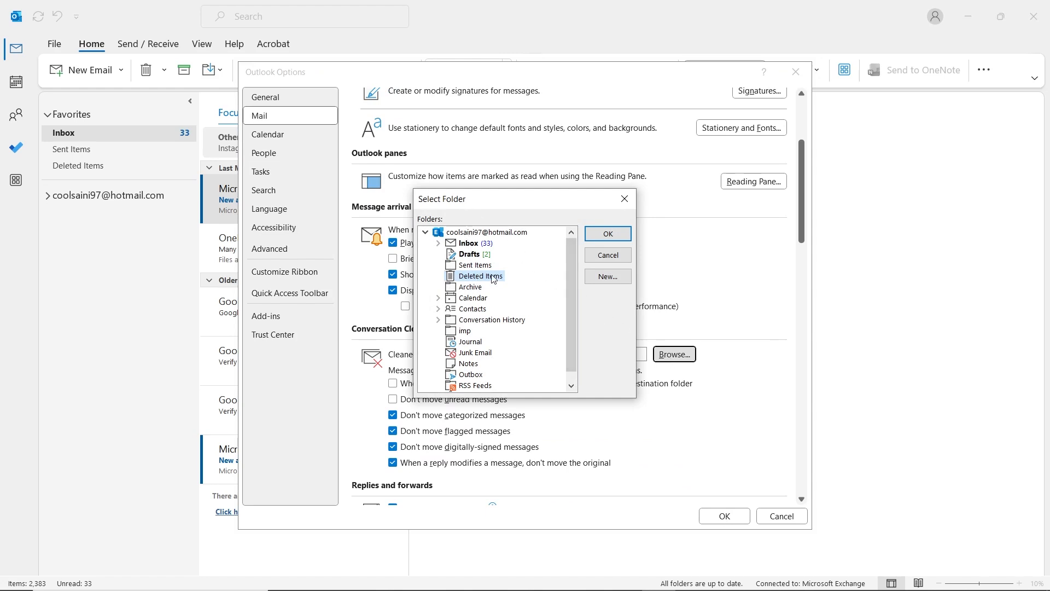
left_click(606, 233)
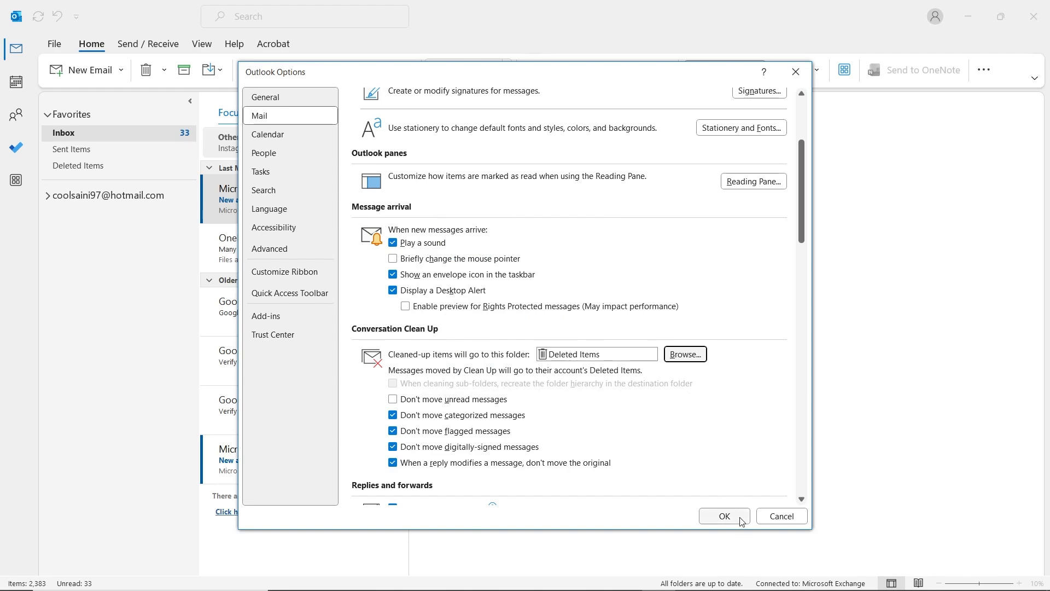
left_click(723, 515)
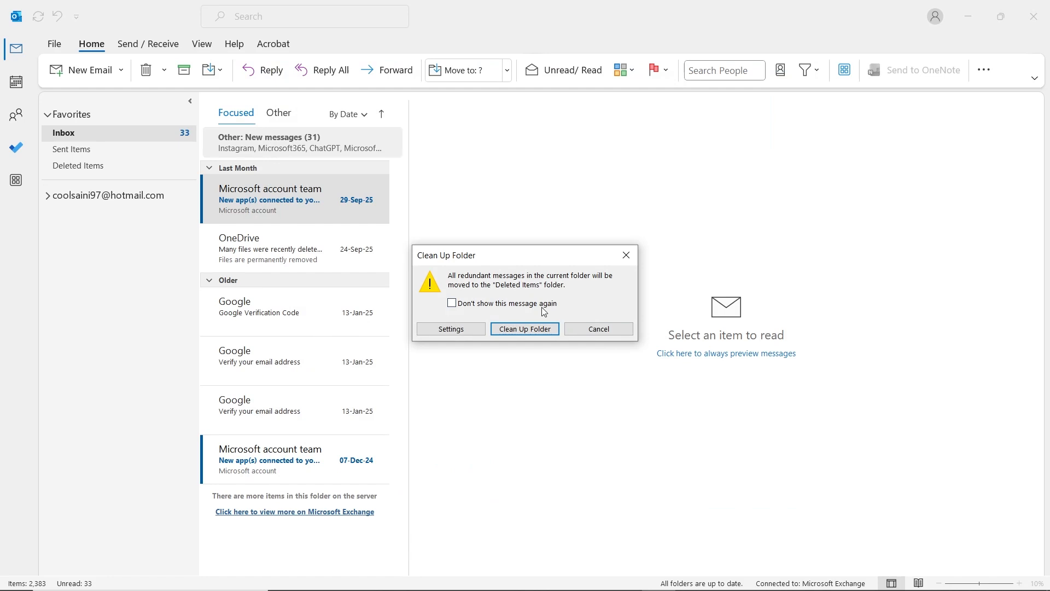
left_click(524, 328)
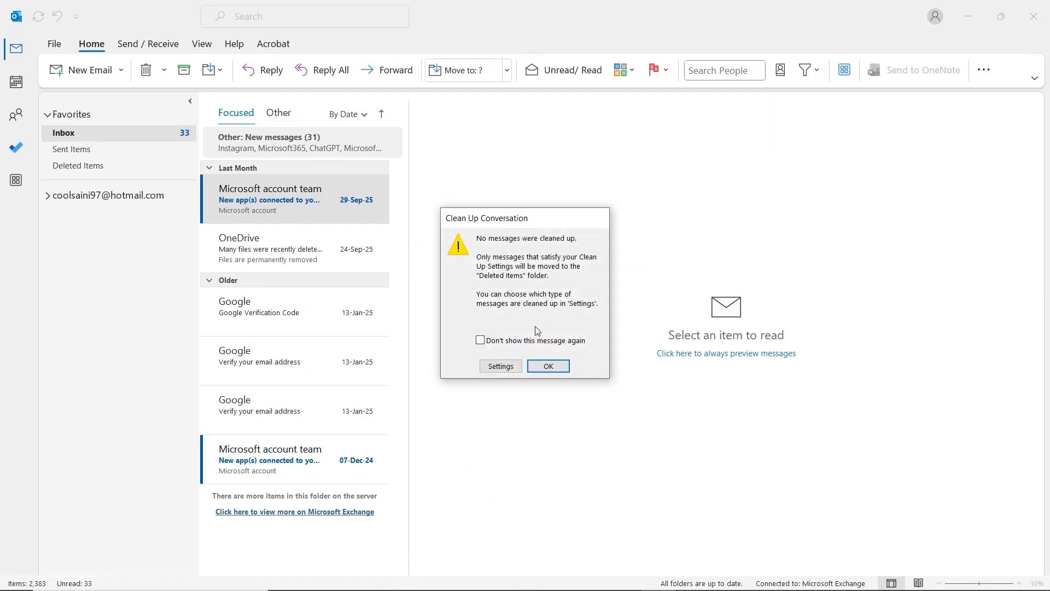
left_click(547, 366)
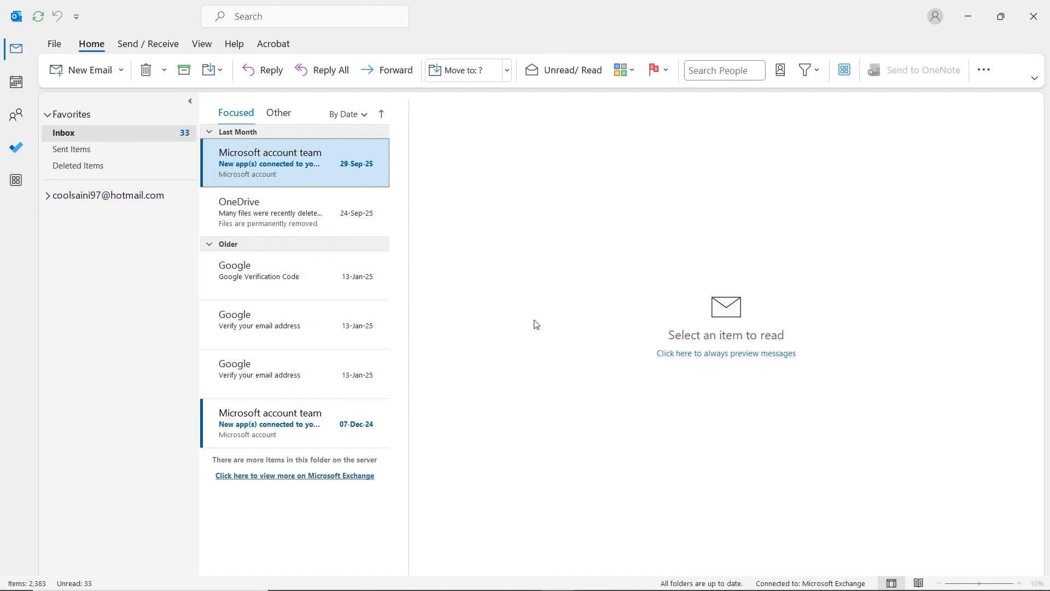
Step: Switch the inbox to a single-list view and confirm Subject and Size columns in View Settings
left_click(200, 44)
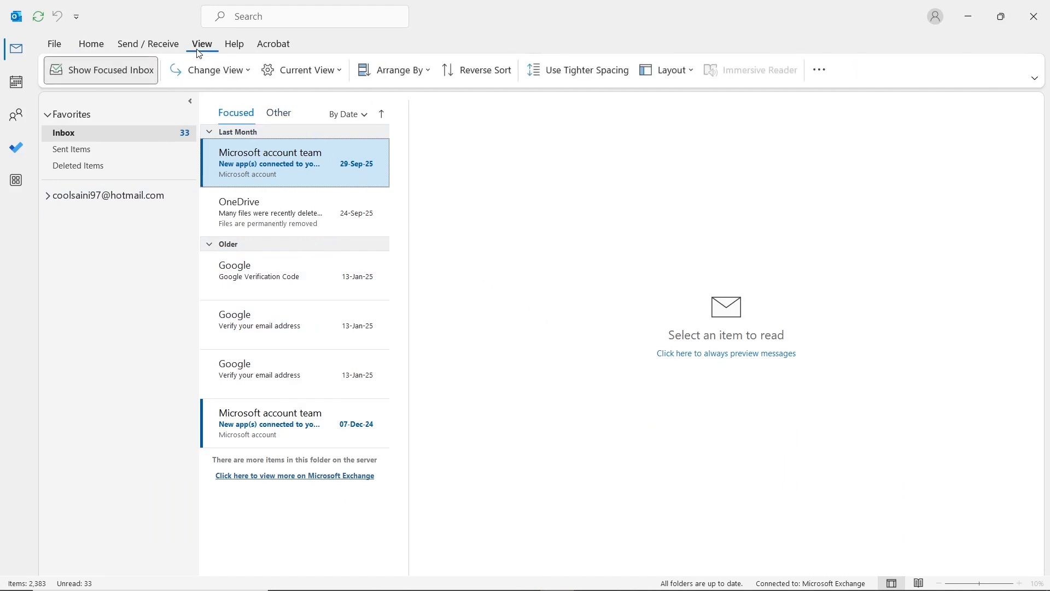
left_click(215, 70)
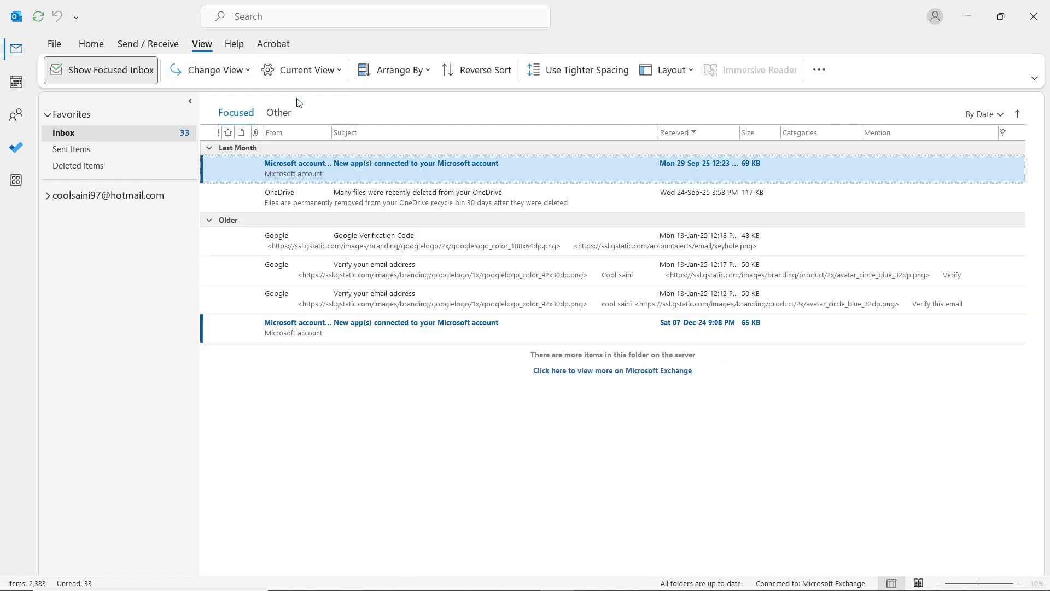
left_click(306, 70)
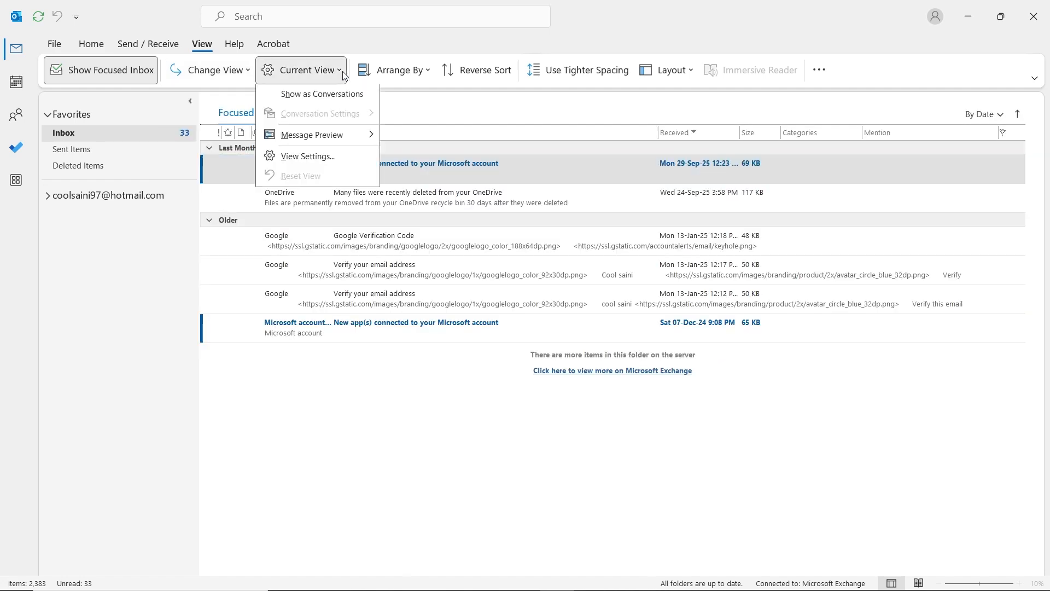
mouse_move(338, 153)
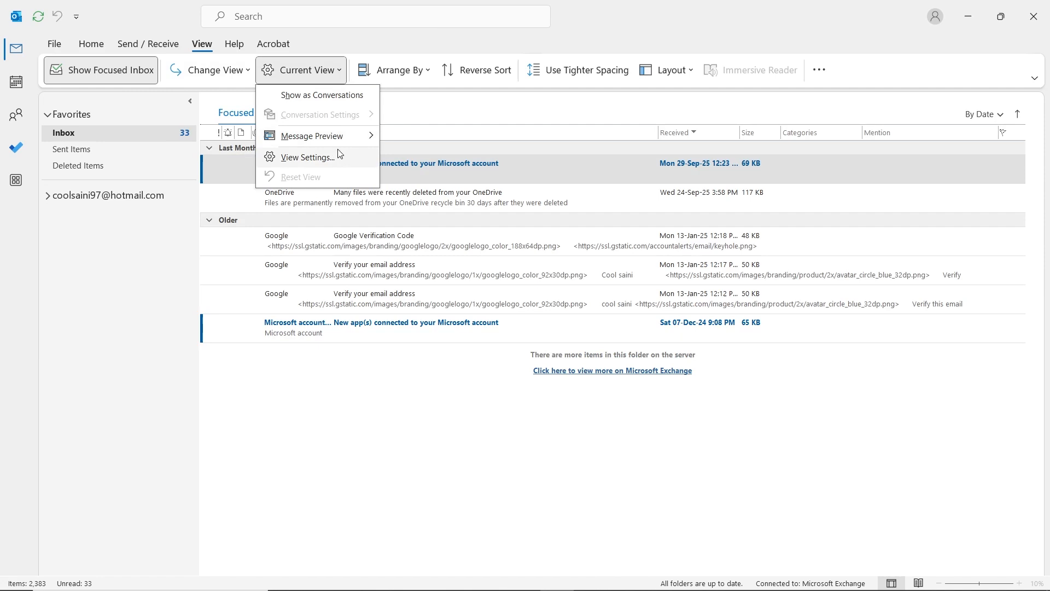
left_click(307, 157)
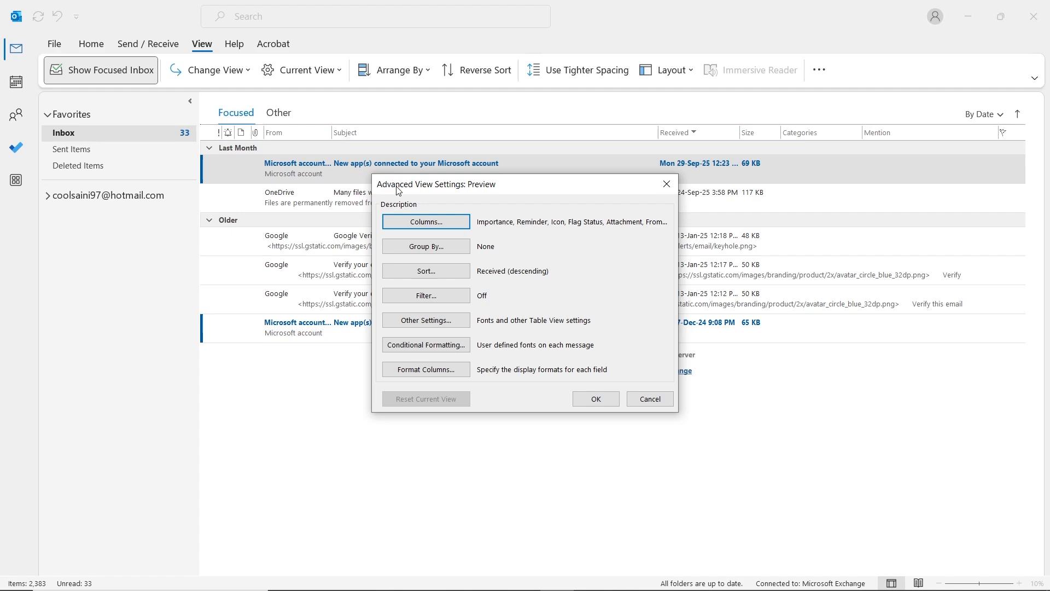
left_click(426, 221)
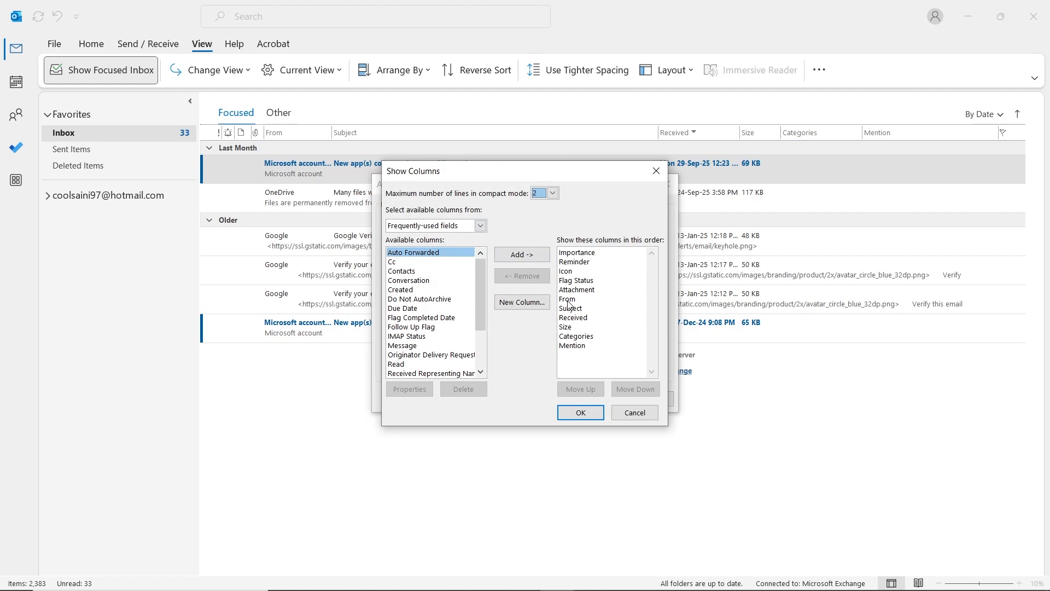
left_click(571, 308)
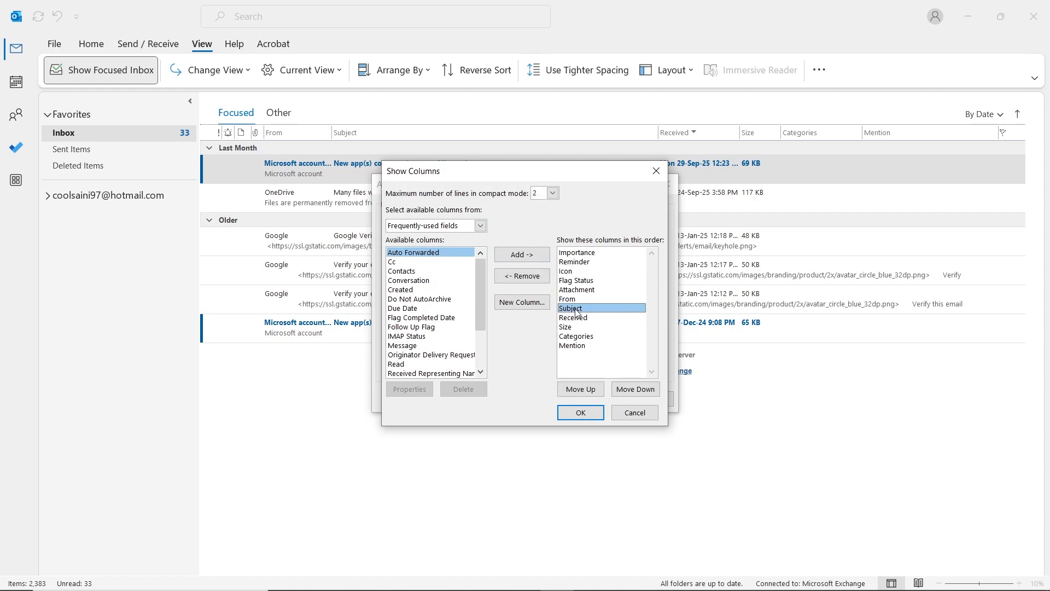
left_click(566, 327)
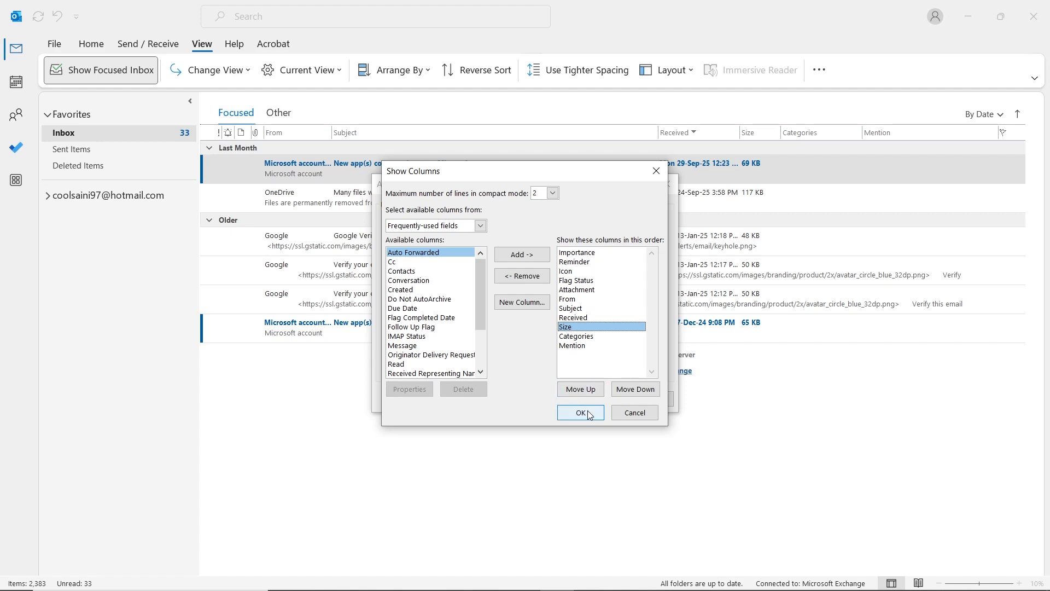
left_click(579, 412)
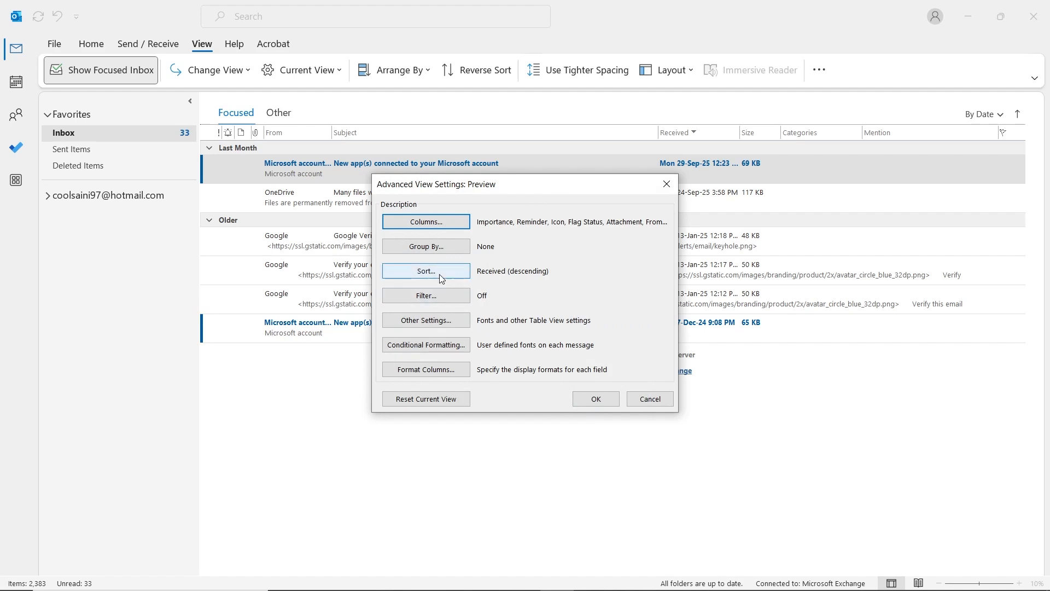
Step: Sort the inbox by Subject, From, Received, then Attachment, and apply the view
left_click(426, 271)
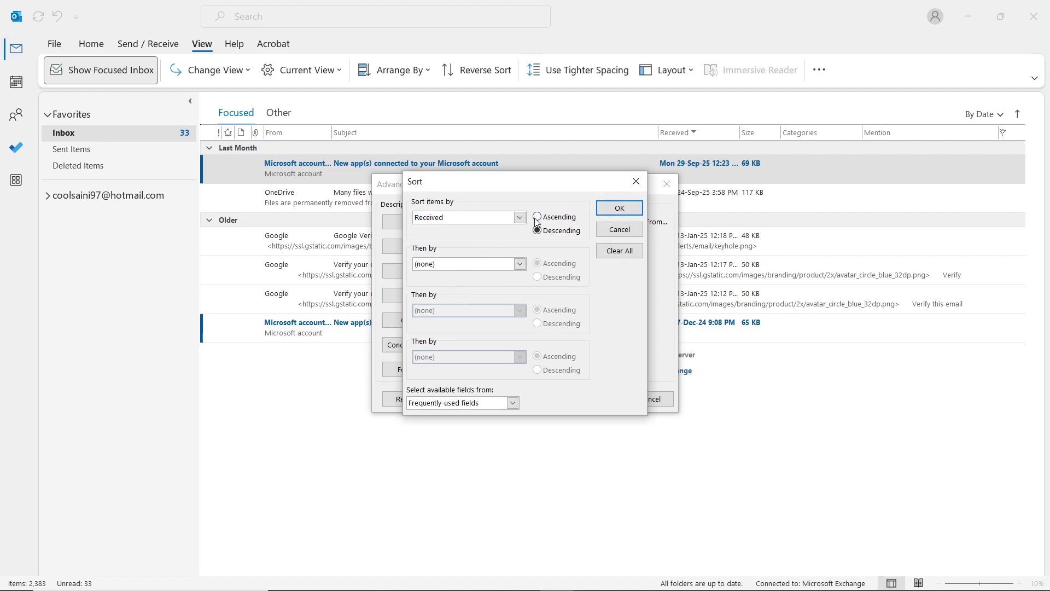
left_click(537, 217)
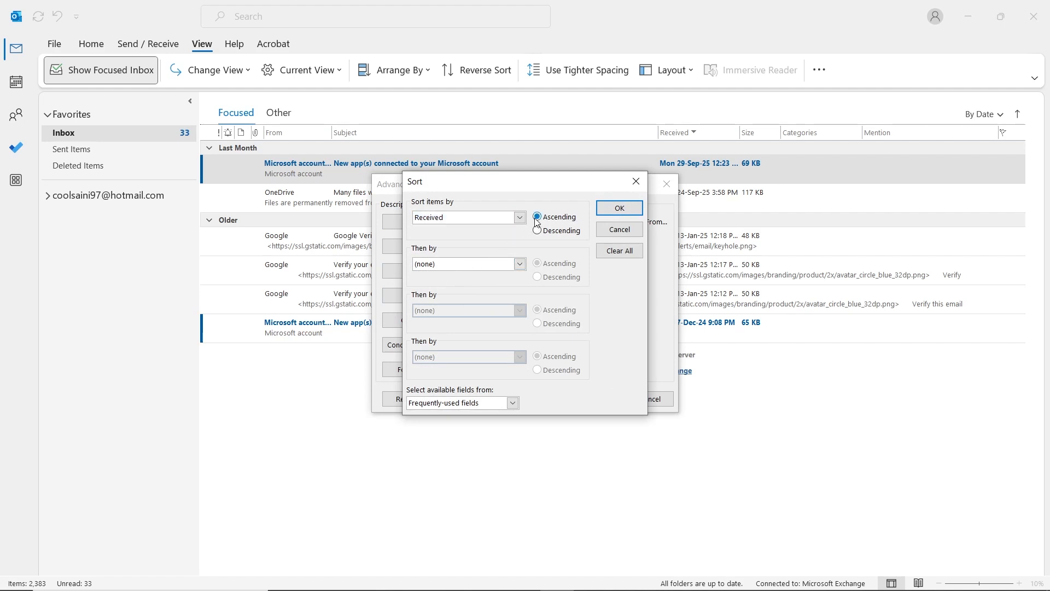
left_click(520, 217)
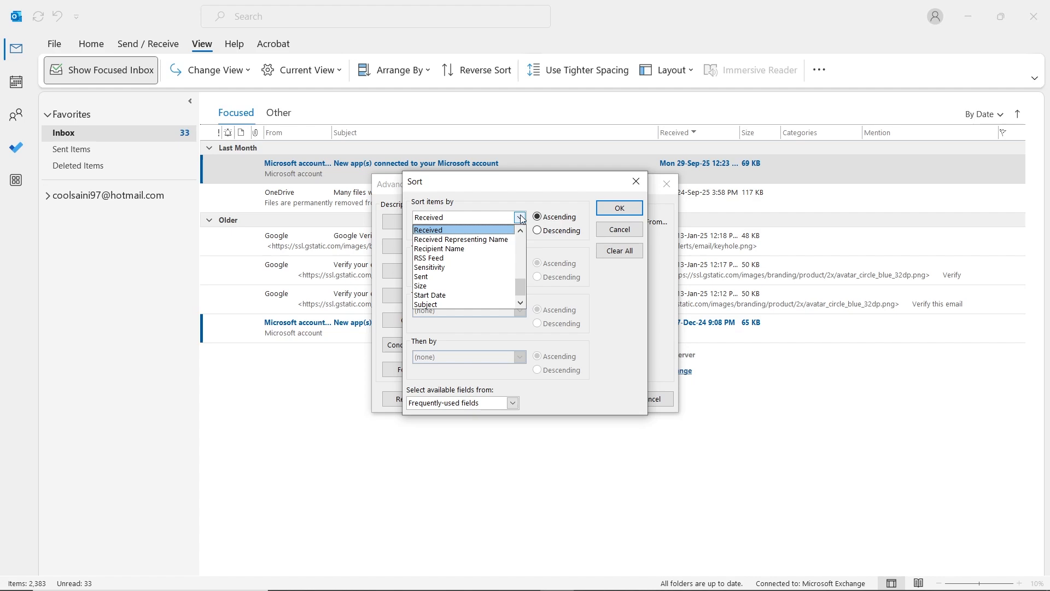
left_click(426, 304)
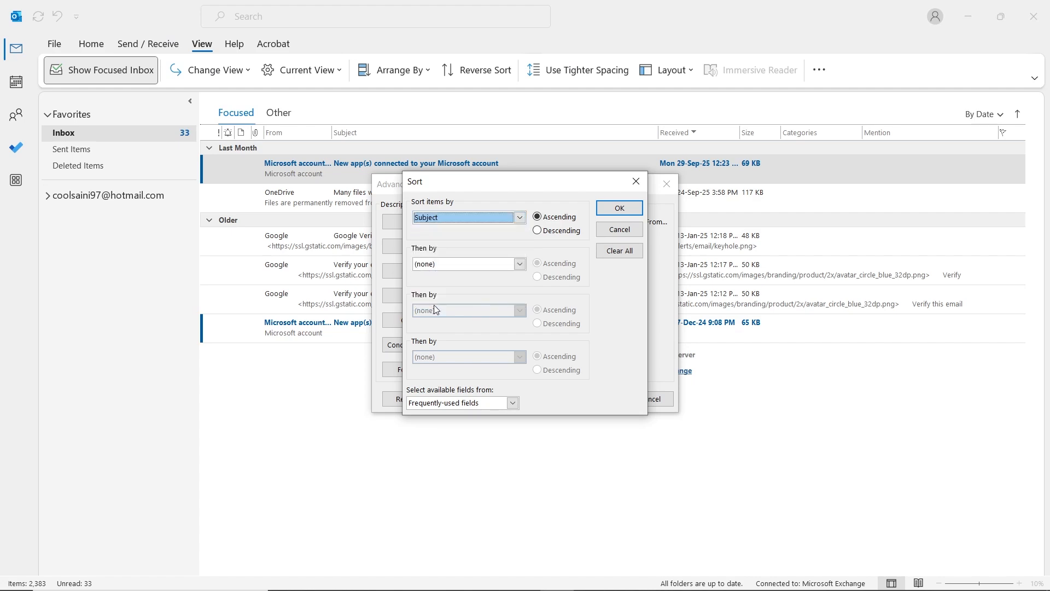
left_click(520, 263)
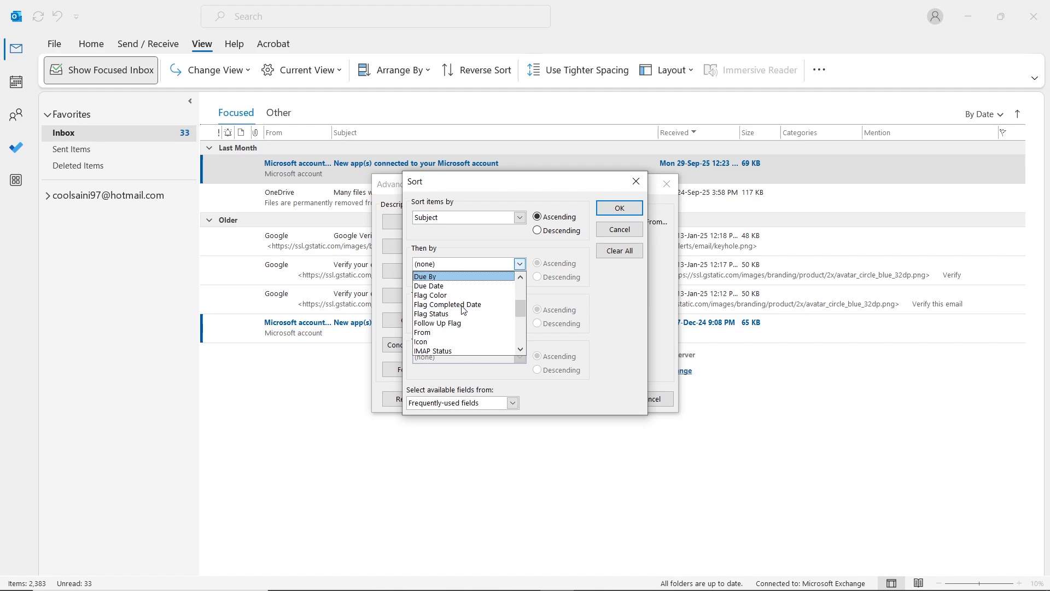
left_click(422, 332)
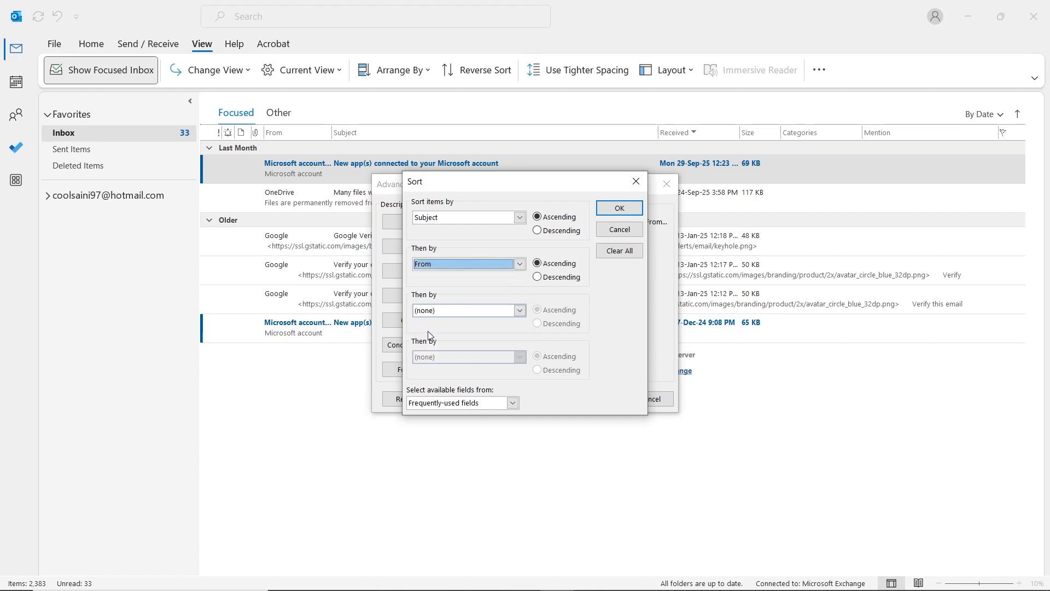
mouse_move(463, 328)
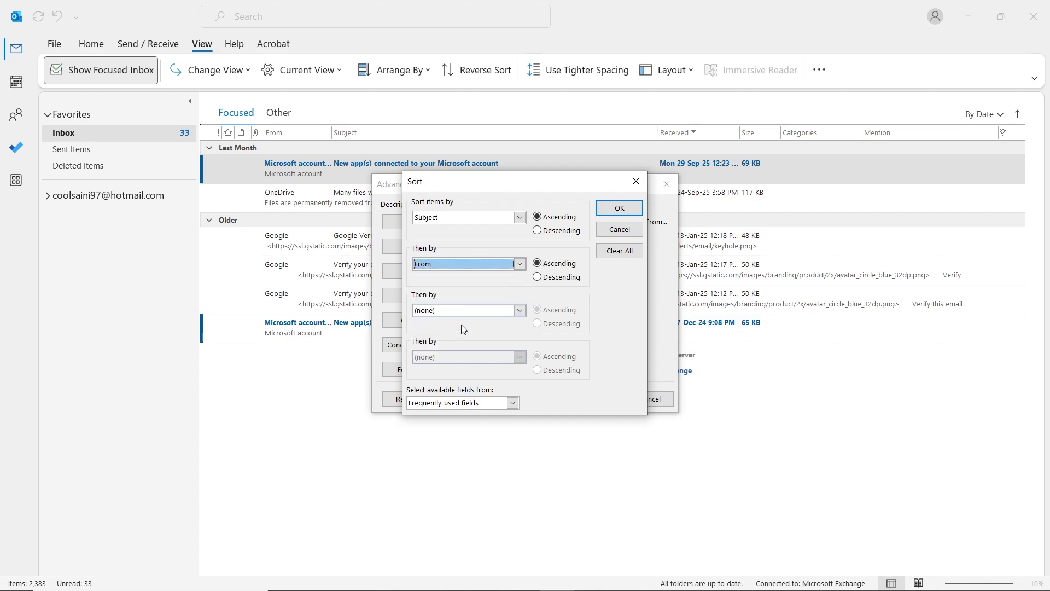
left_click(519, 310)
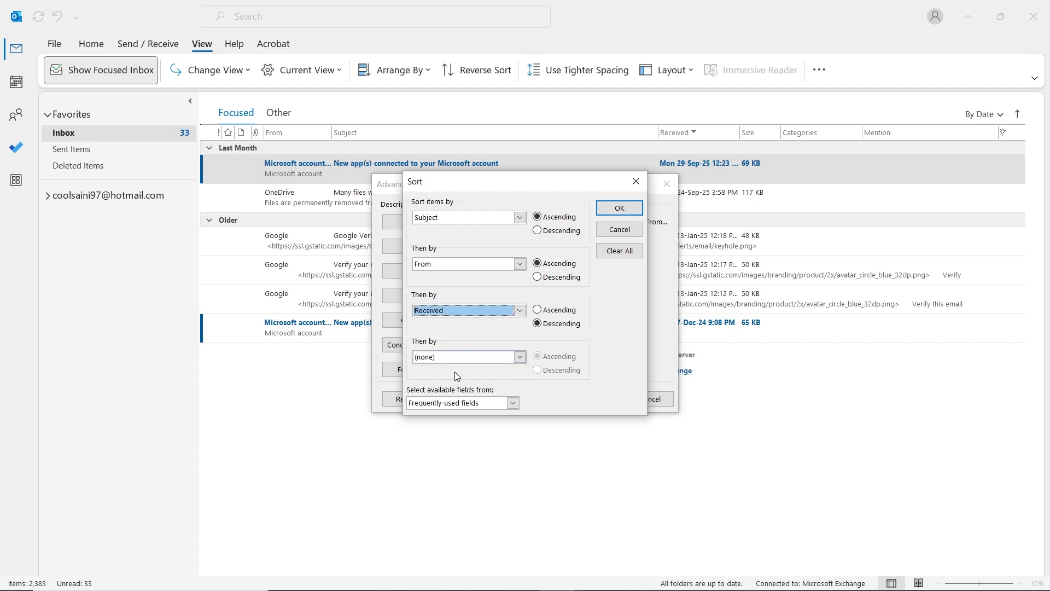
left_click(466, 356)
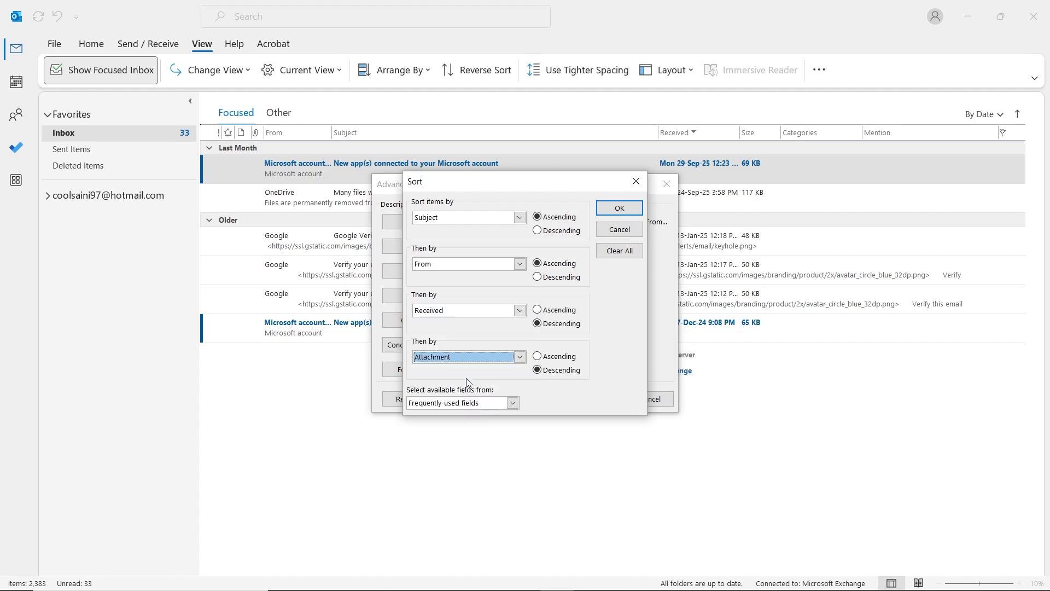
left_click(618, 207)
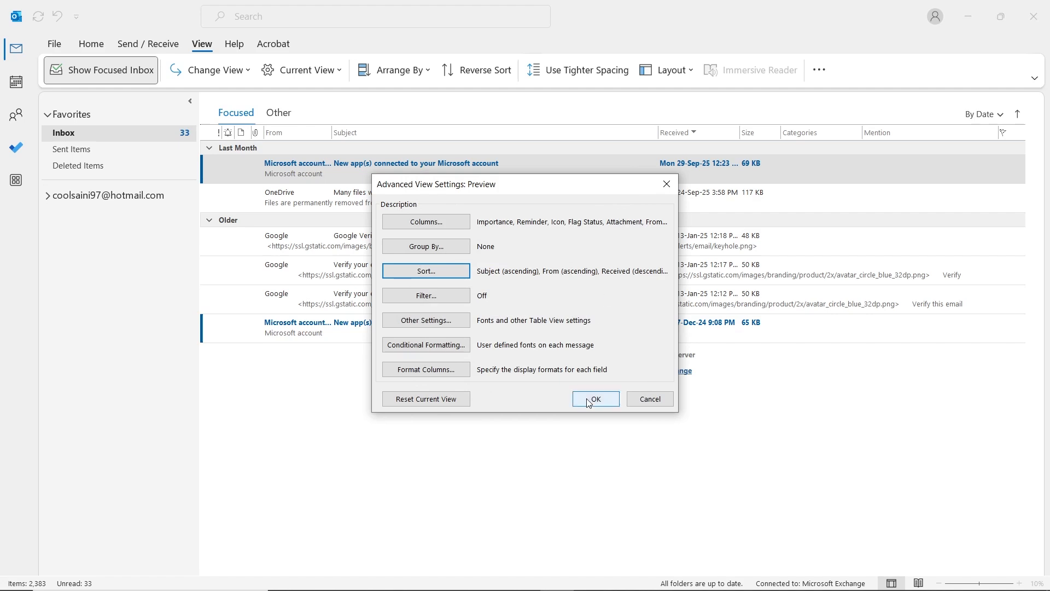
left_click(594, 399)
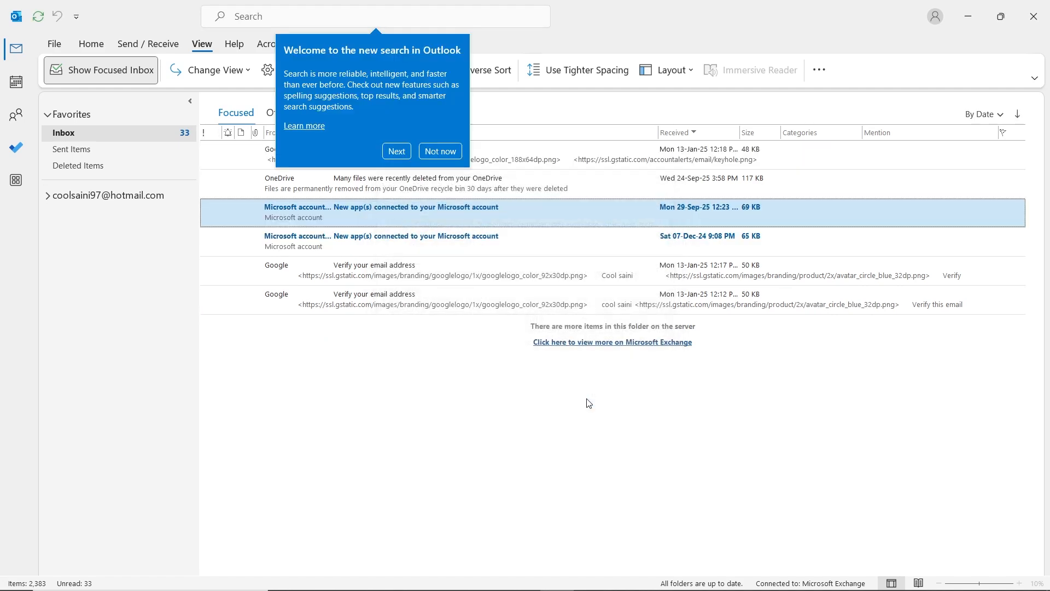
left_click(440, 151)
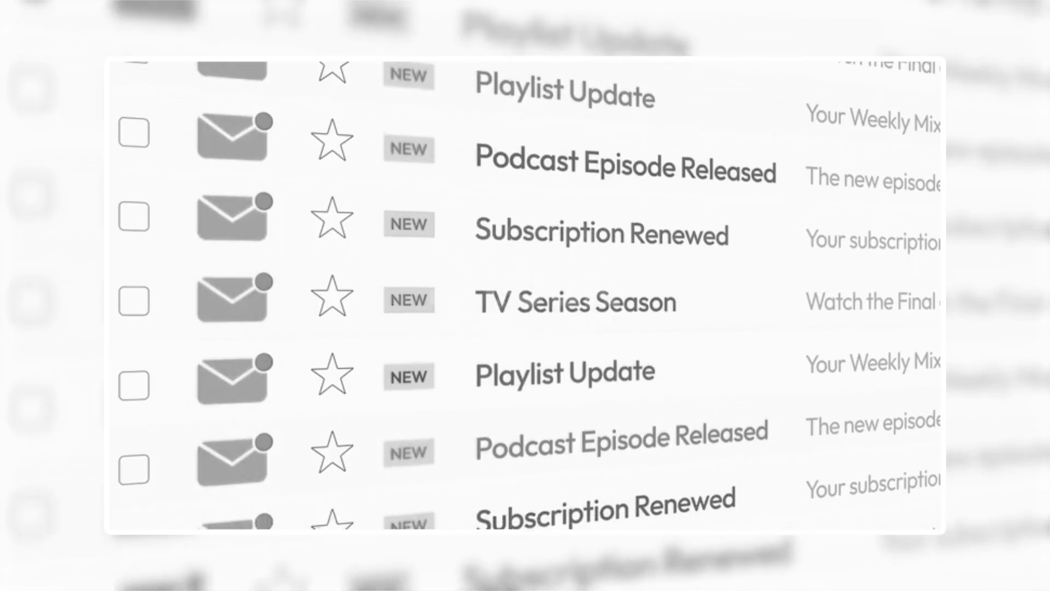
Step: Run Clean Up Folder & Subfolders to move redundant messages to Deleted Items
left_click(385, 372)
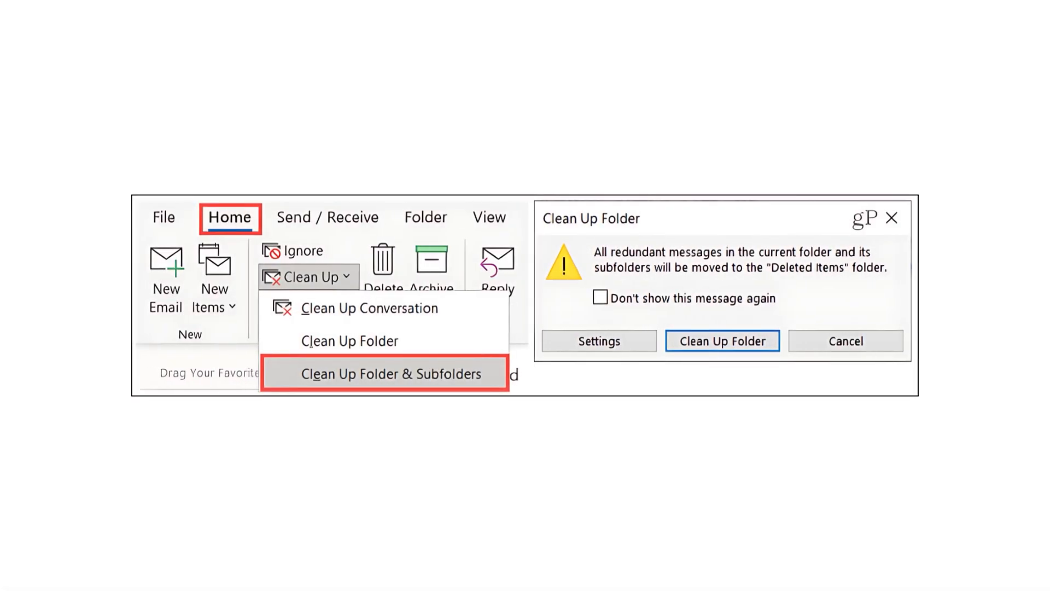
left_click(721, 340)
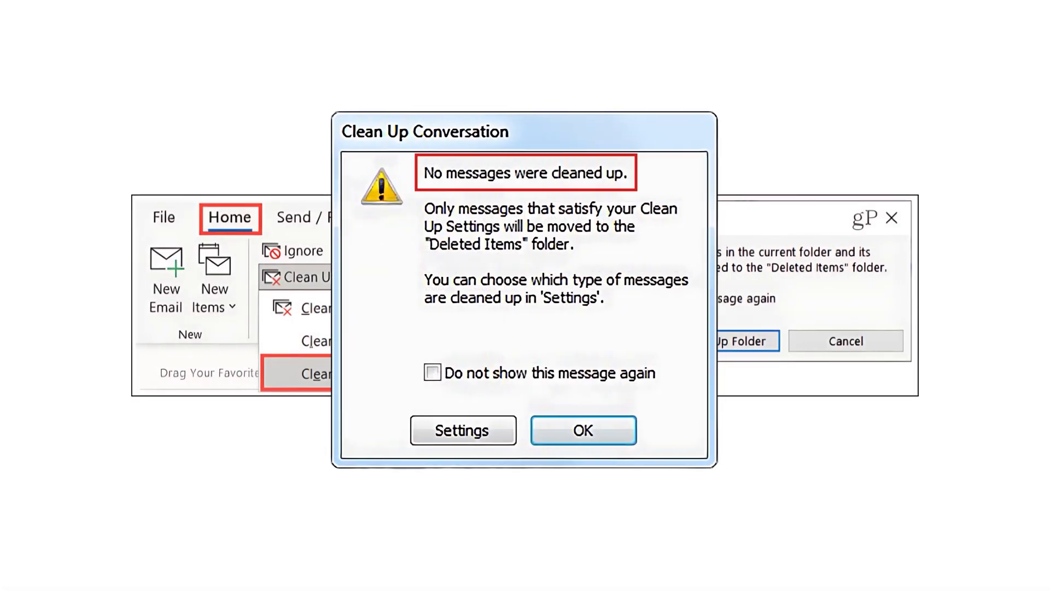
left_click(582, 430)
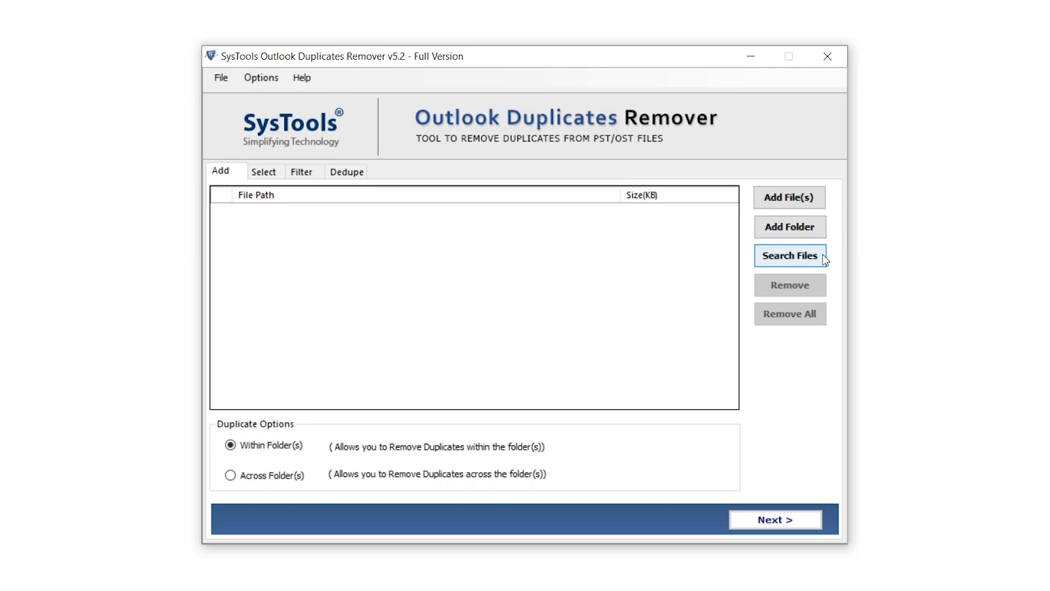
mouse_move(790, 227)
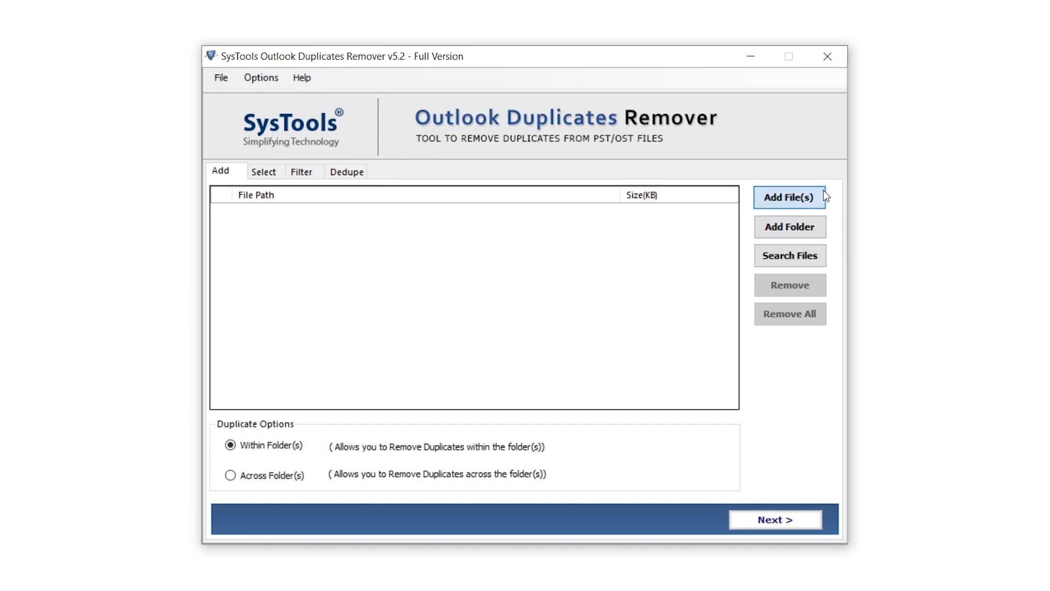
left_click(789, 197)
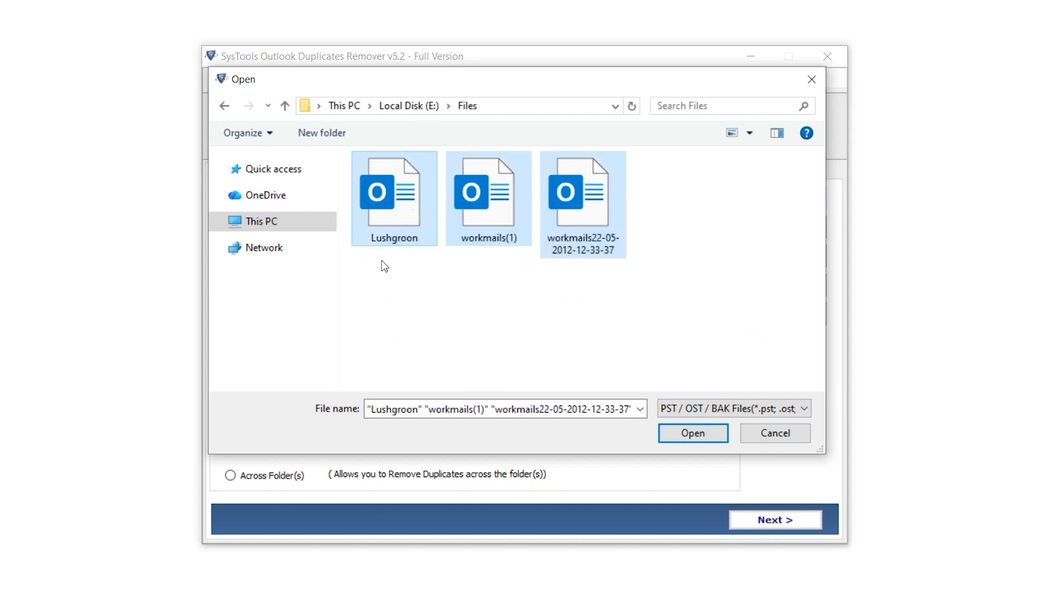
left_click(692, 433)
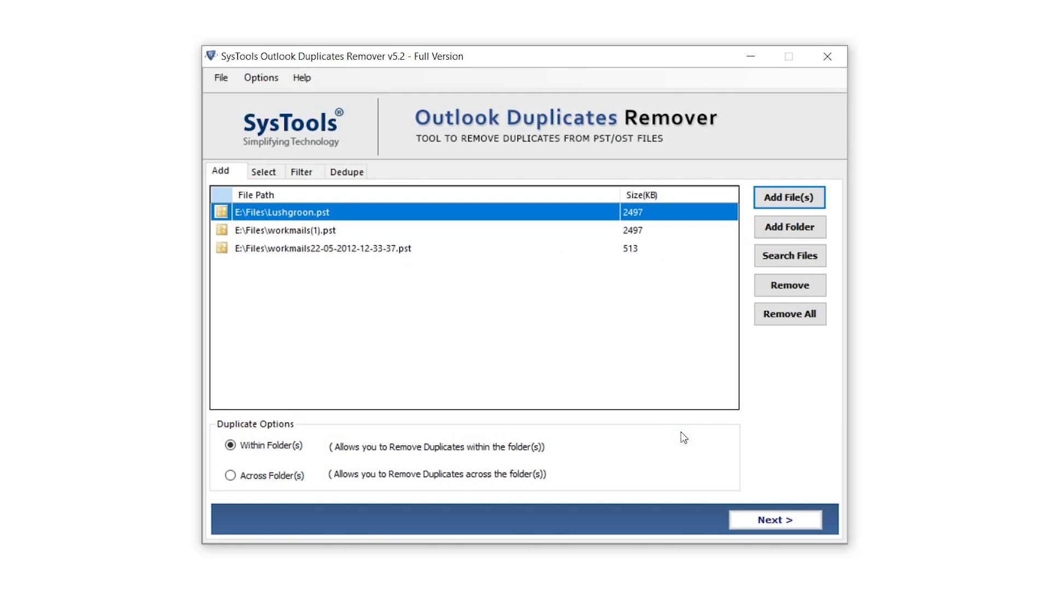
mouse_move(815, 281)
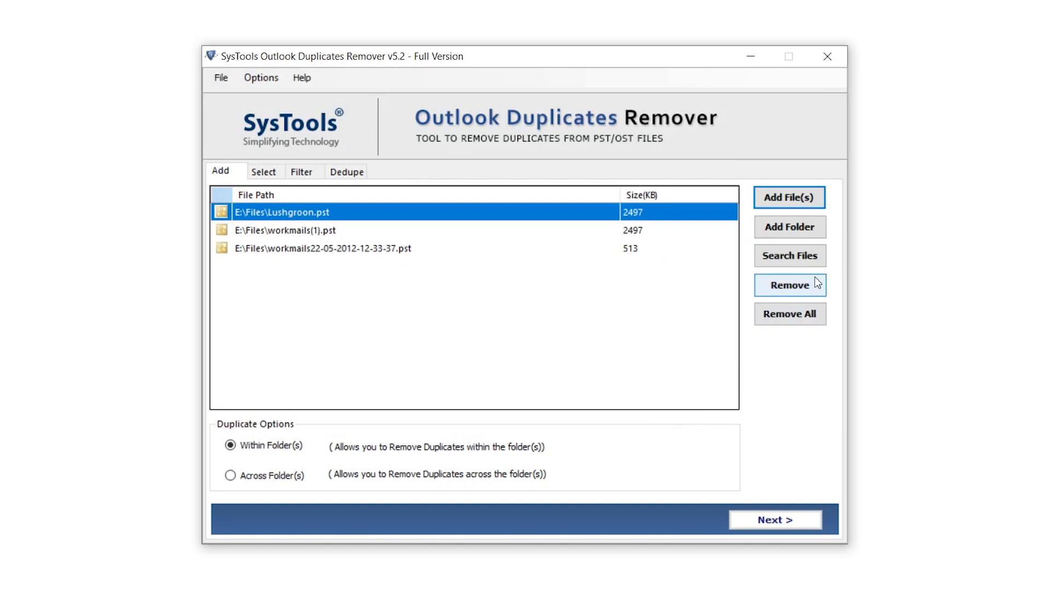
mouse_move(569, 222)
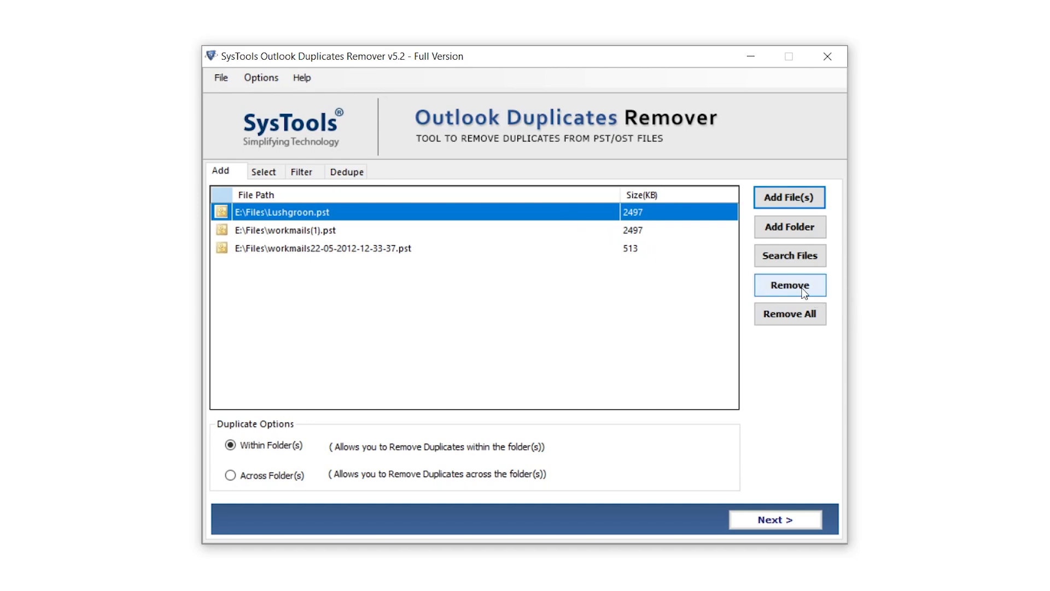
mouse_move(790, 313)
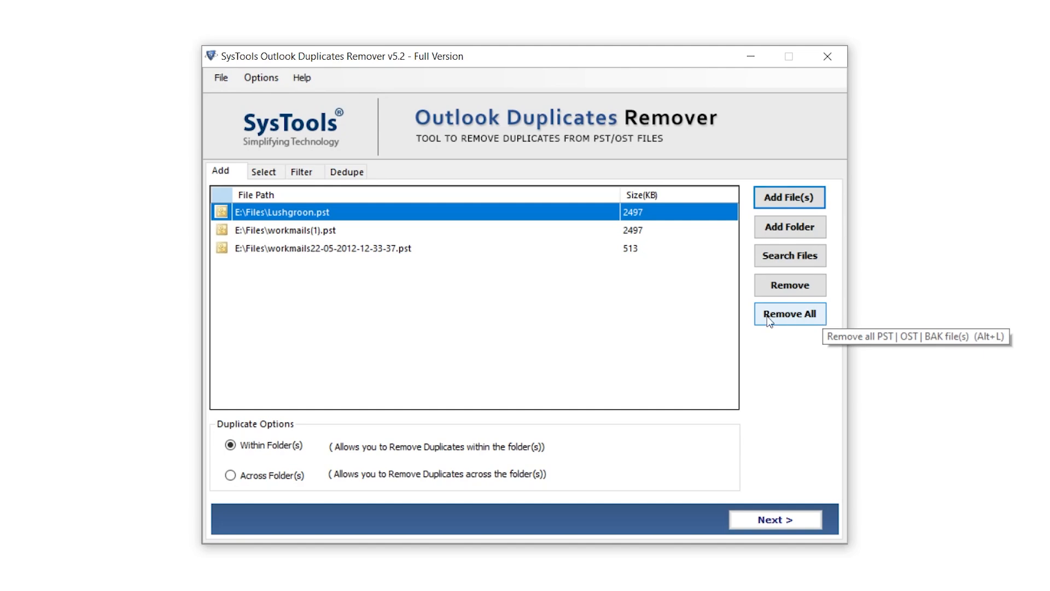
mouse_move(245, 430)
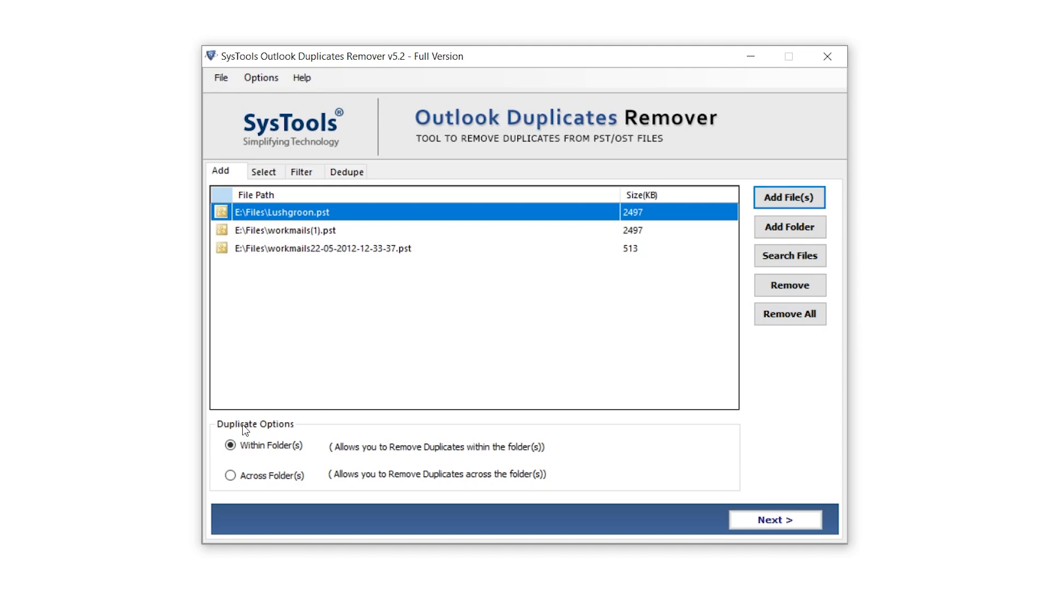
Step: Set Duplicate Options to Across Folder(s) instead of Within Folder(s)
left_click(230, 445)
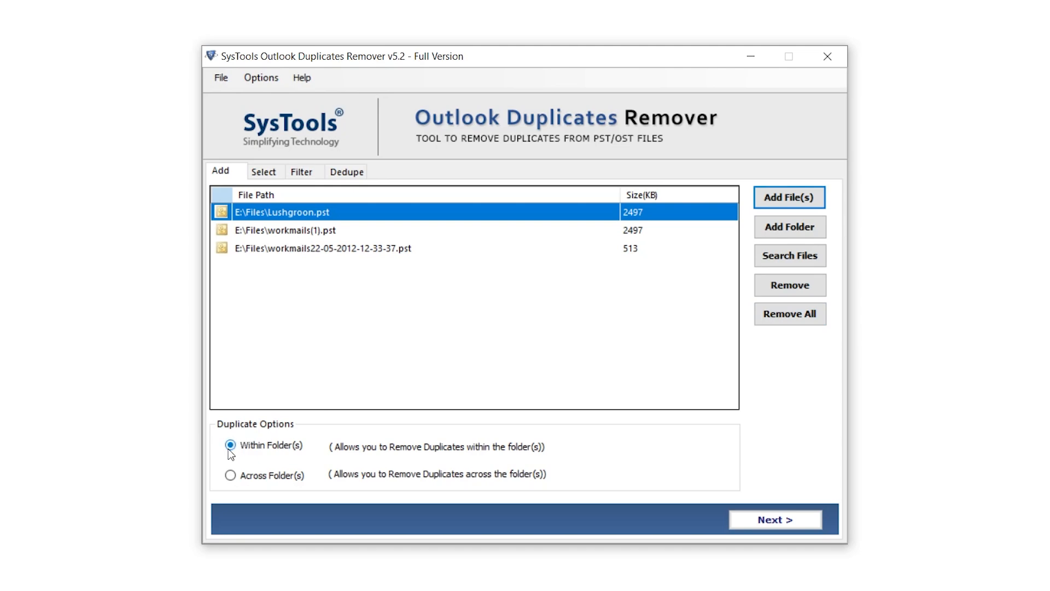
mouse_move(318, 450)
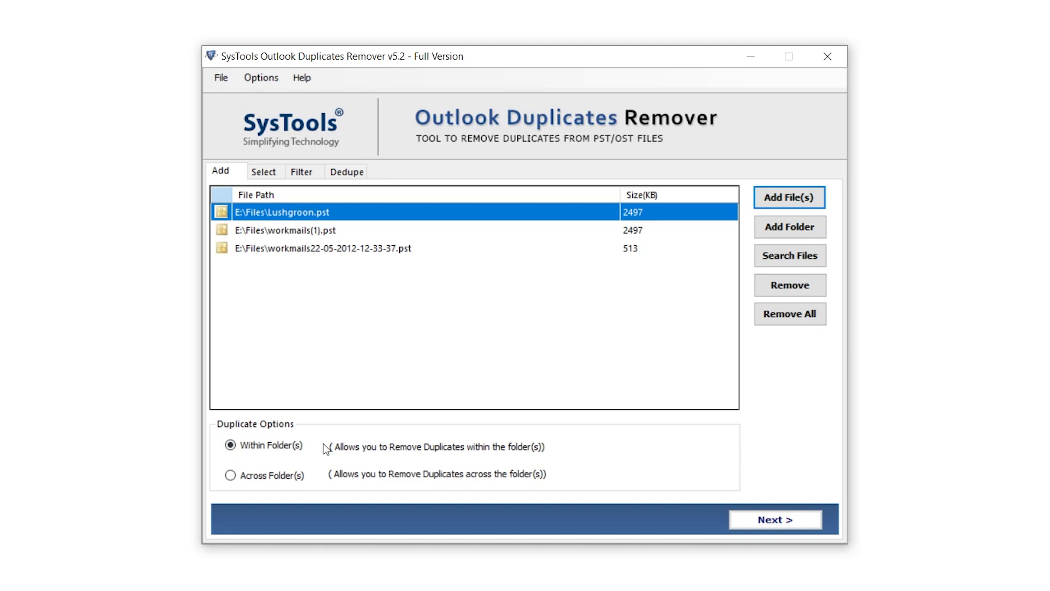
left_click(230, 474)
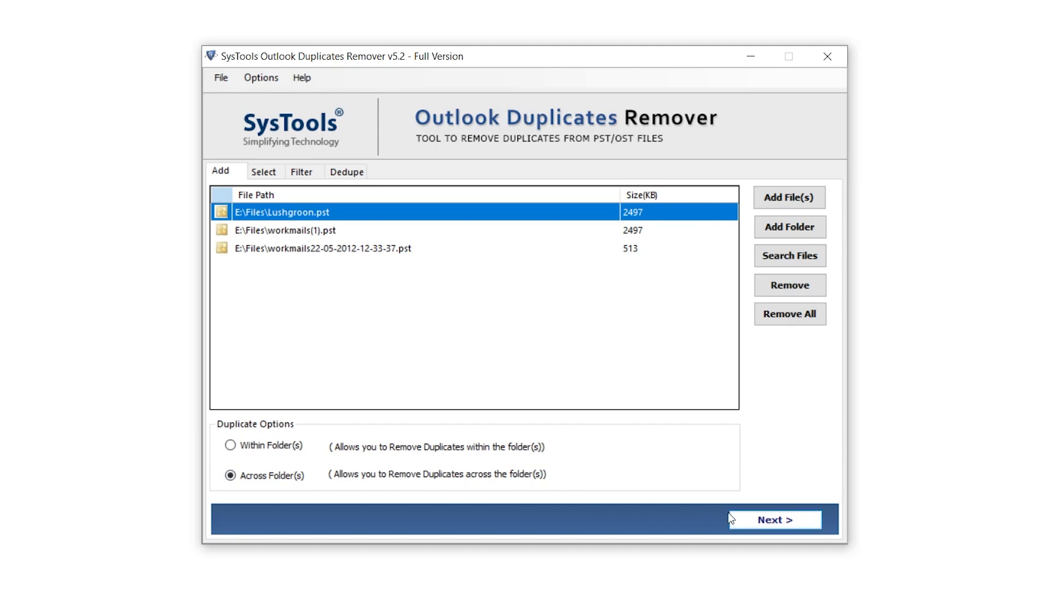
Step: Keep all folders included with Desktop as destination and advance to filter criteria
left_click(775, 519)
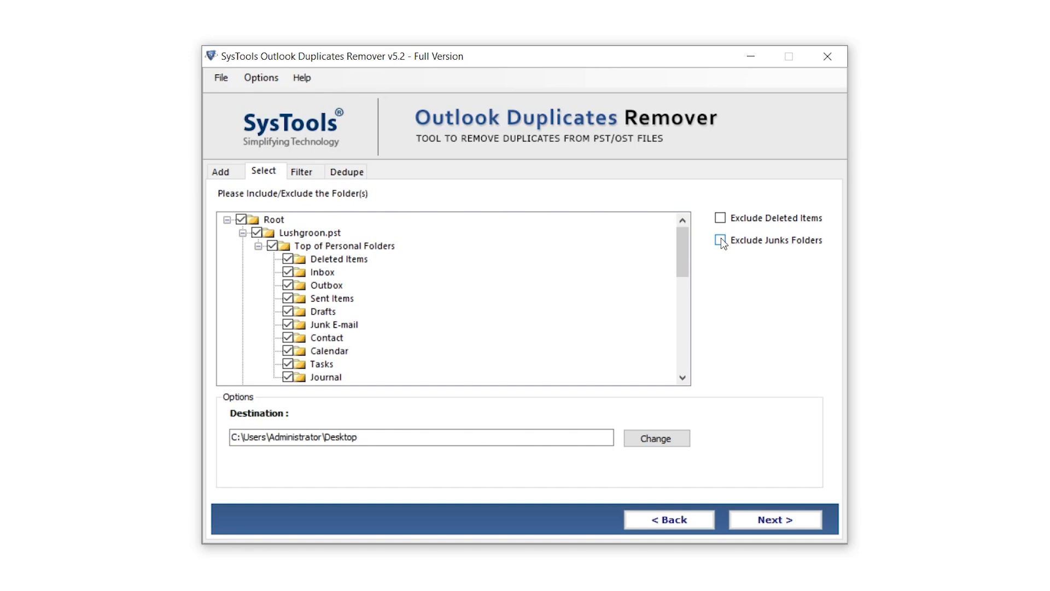
left_click(719, 240)
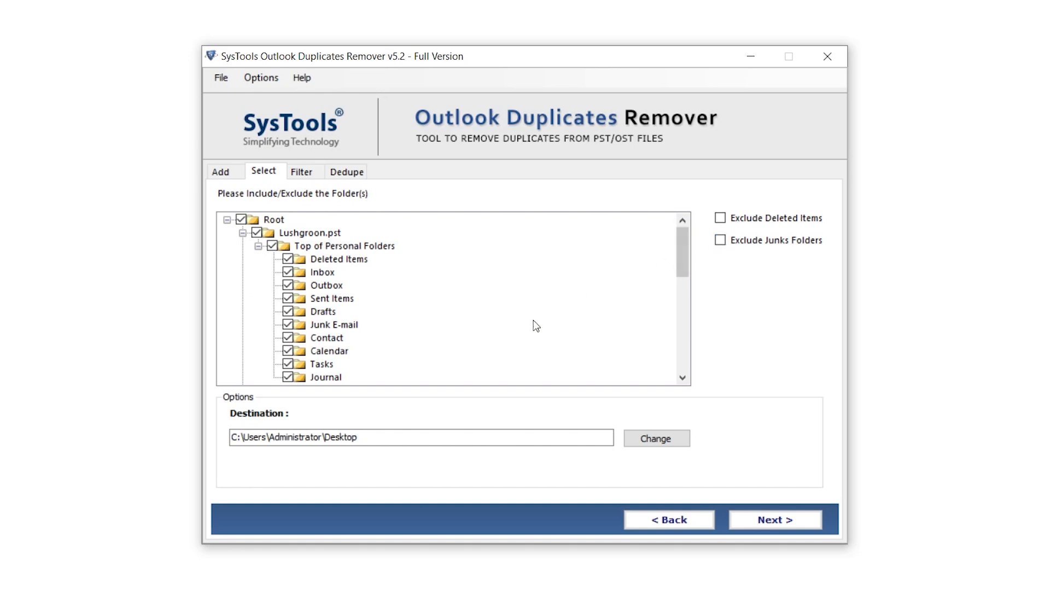
mouse_move(293, 415)
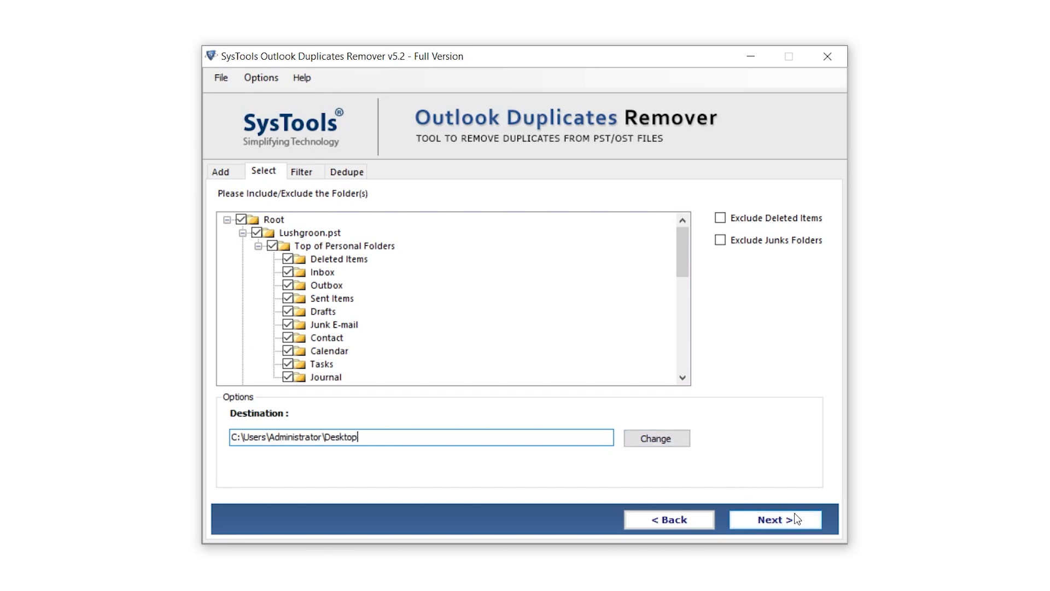
left_click(775, 519)
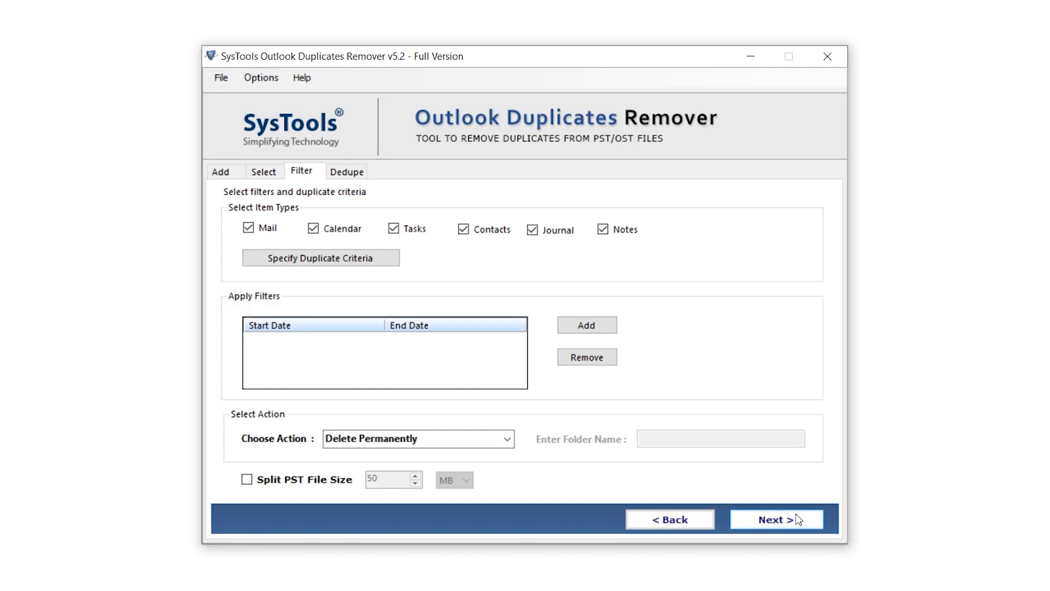
mouse_move(728, 483)
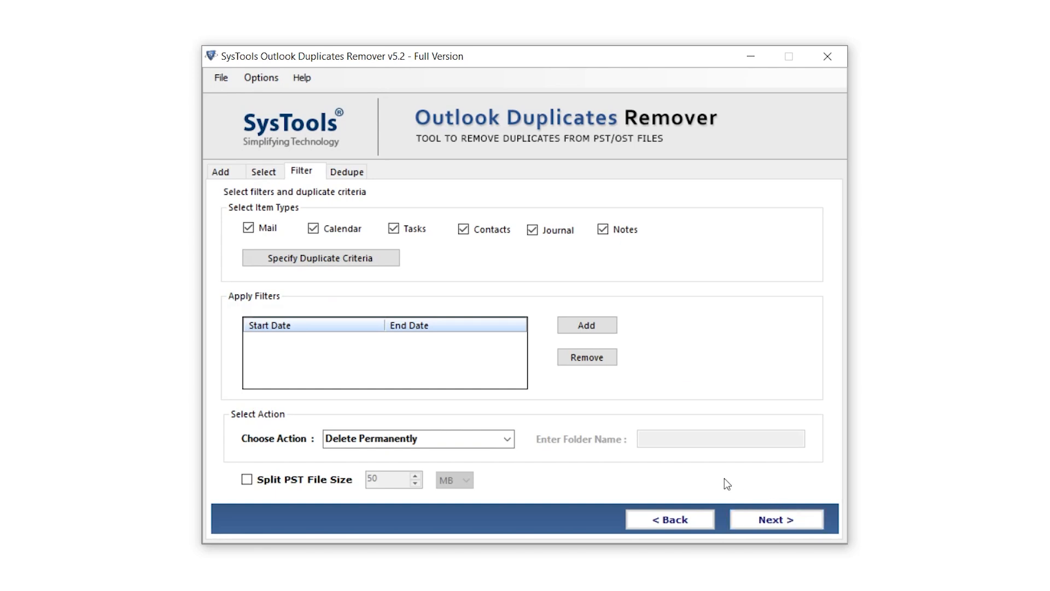
mouse_move(412, 313)
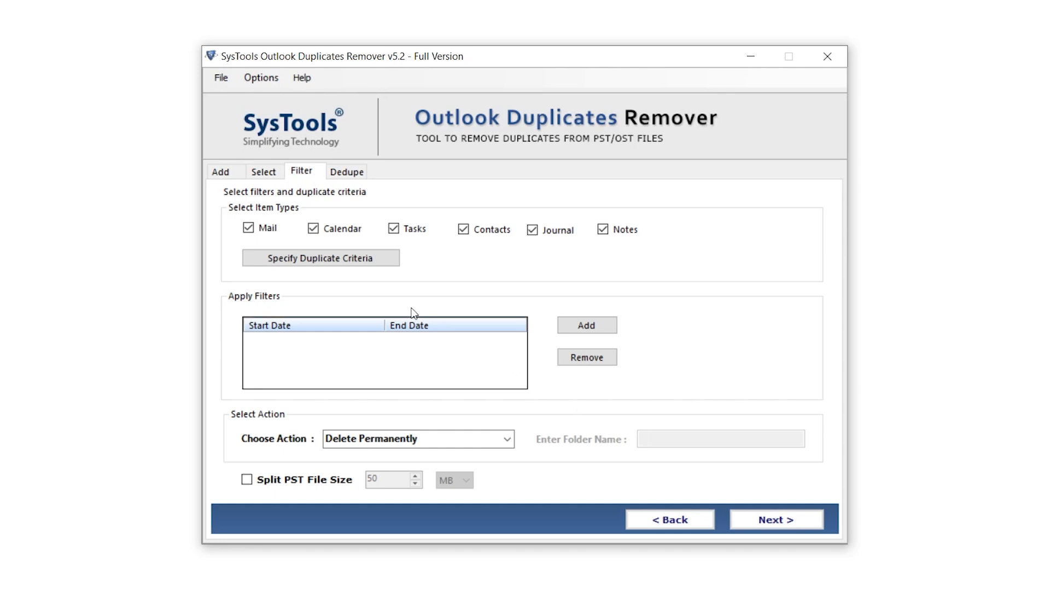
mouse_move(301, 212)
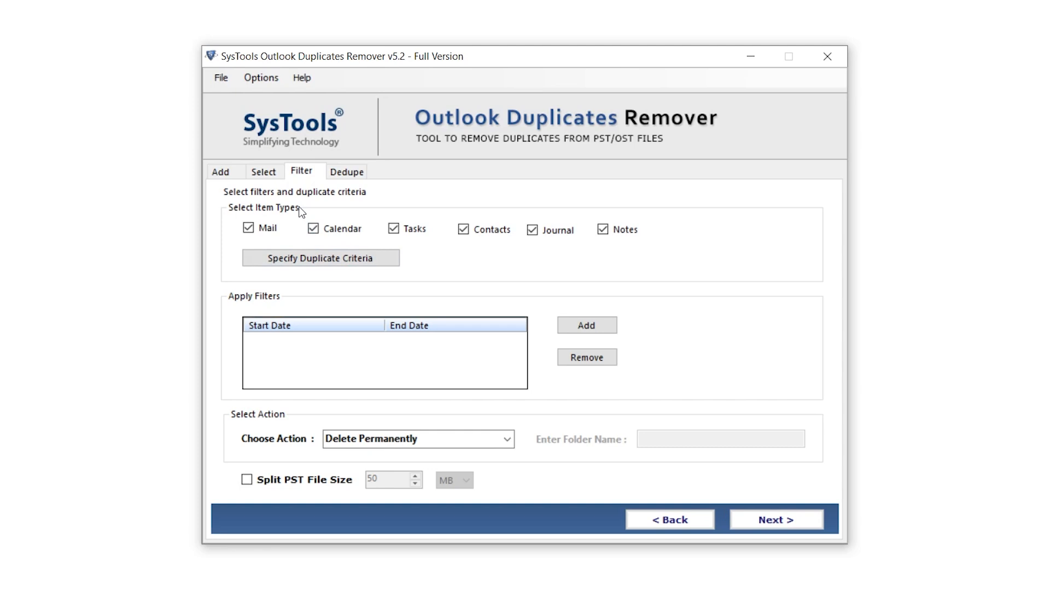
left_click(248, 228)
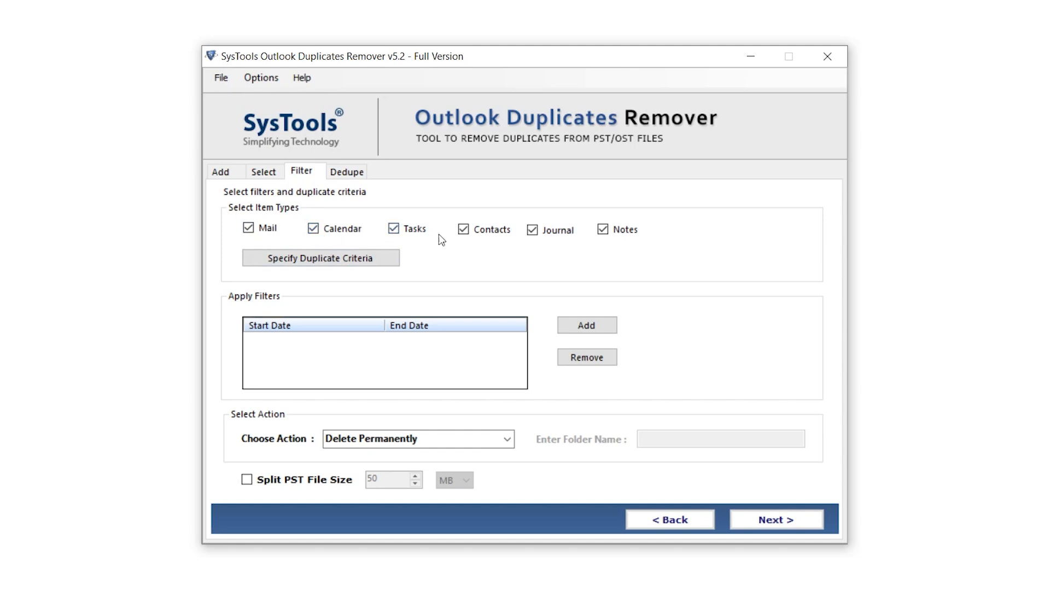
left_click(602, 230)
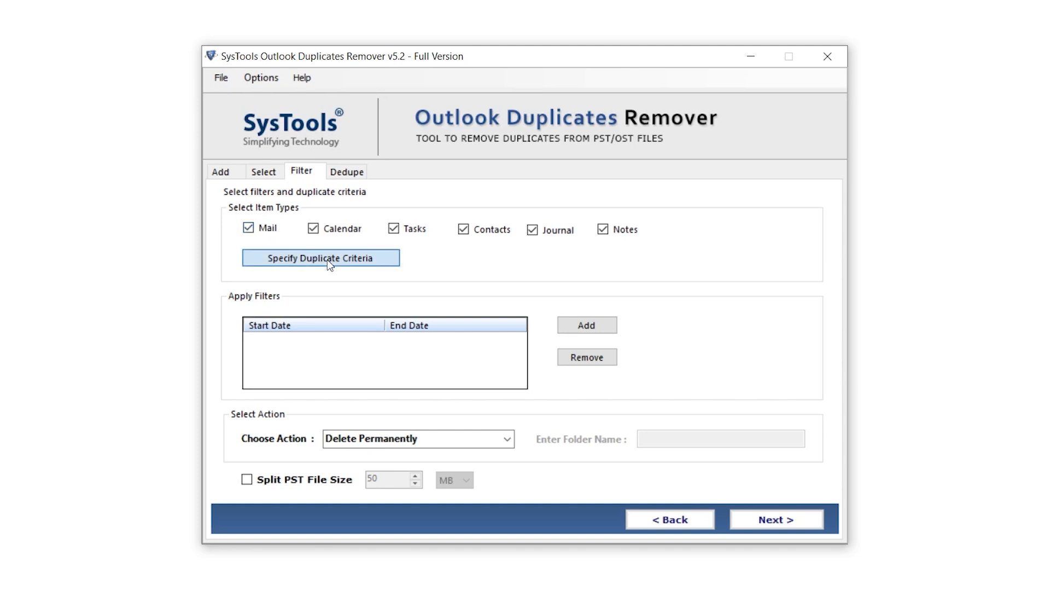
mouse_move(286, 298)
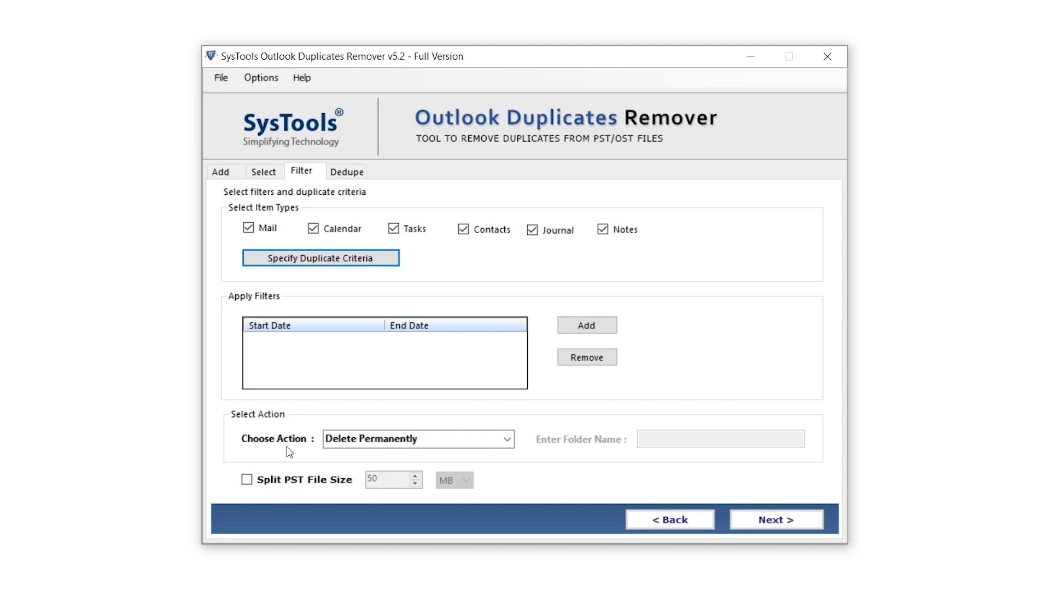
left_click(507, 438)
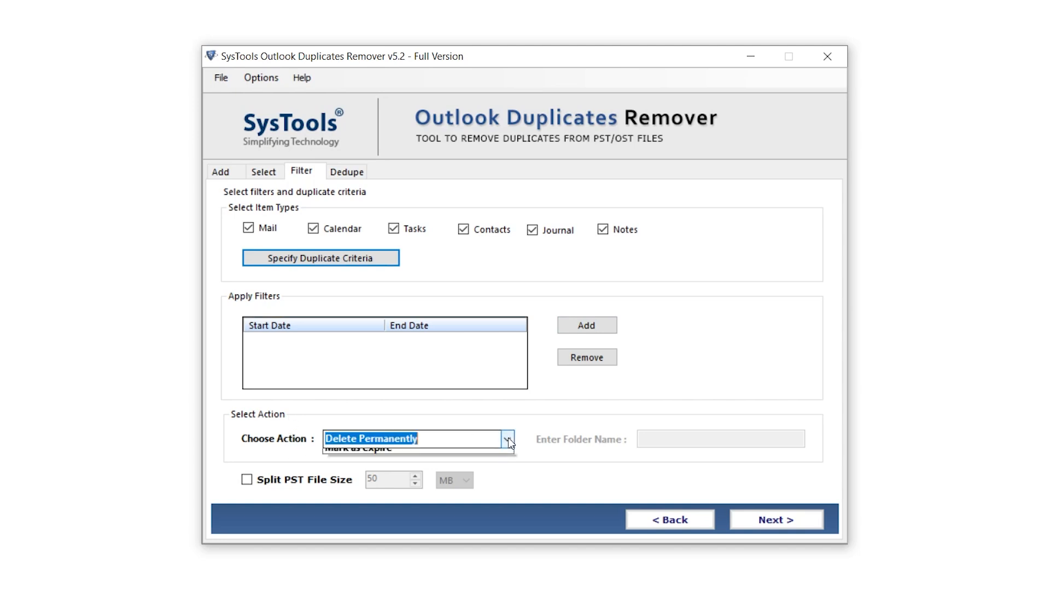
left_click(507, 439)
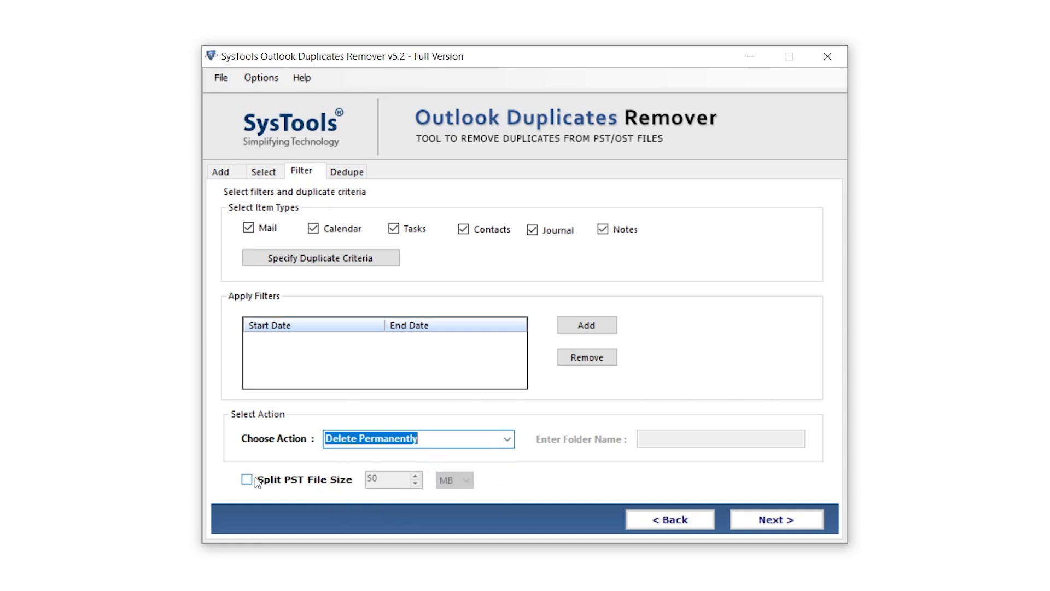
left_click(248, 483)
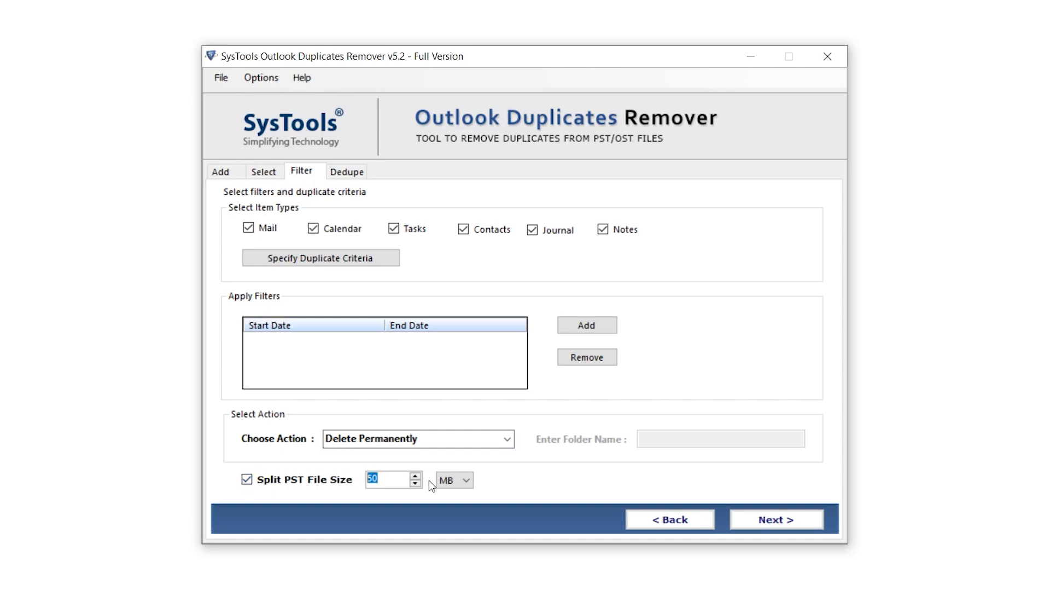
left_click(453, 479)
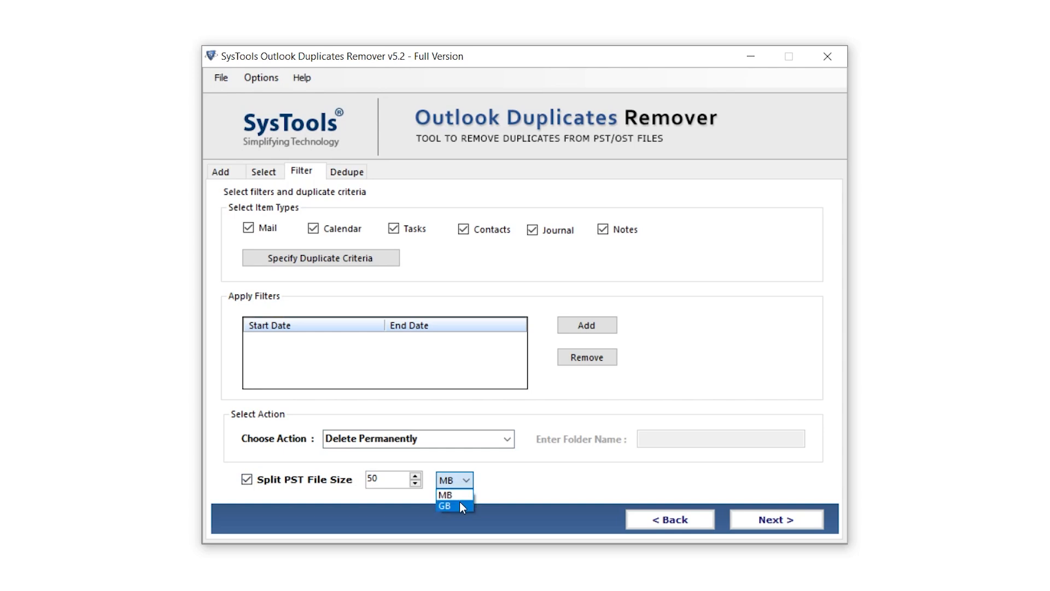
mouse_move(463, 480)
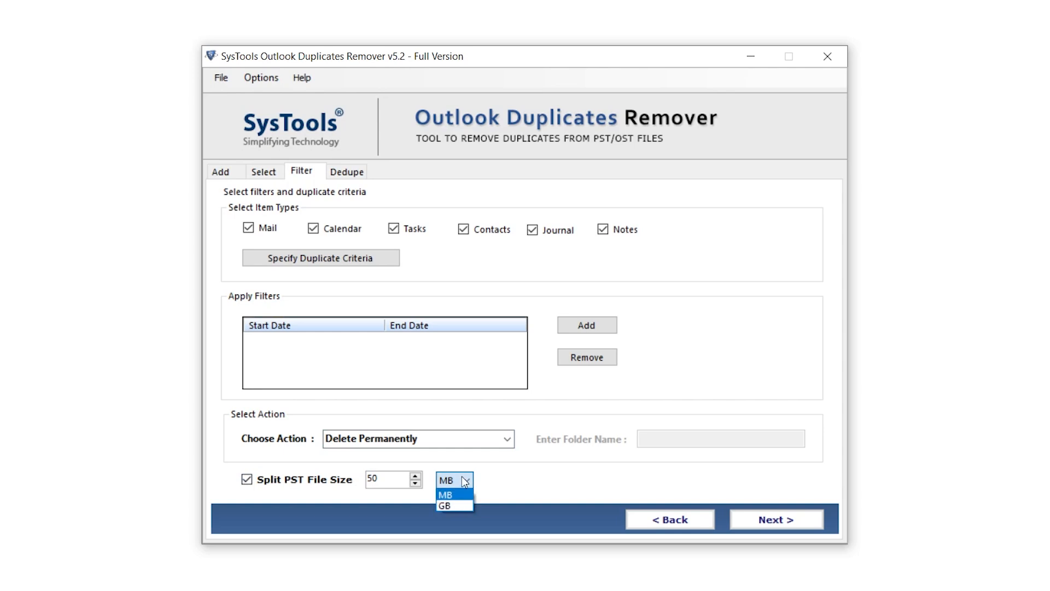
left_click(445, 494)
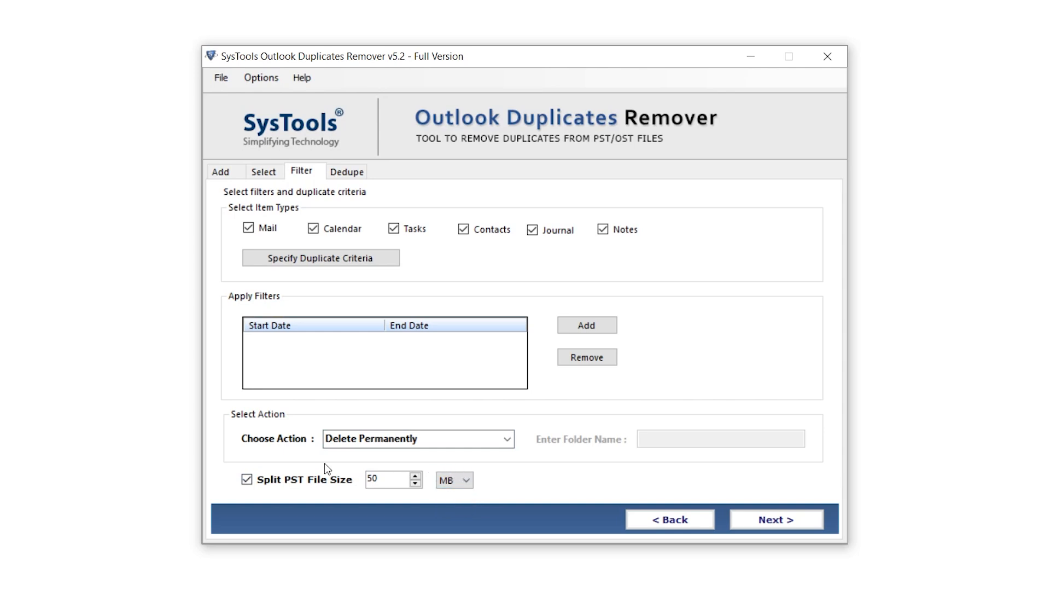
left_click(247, 481)
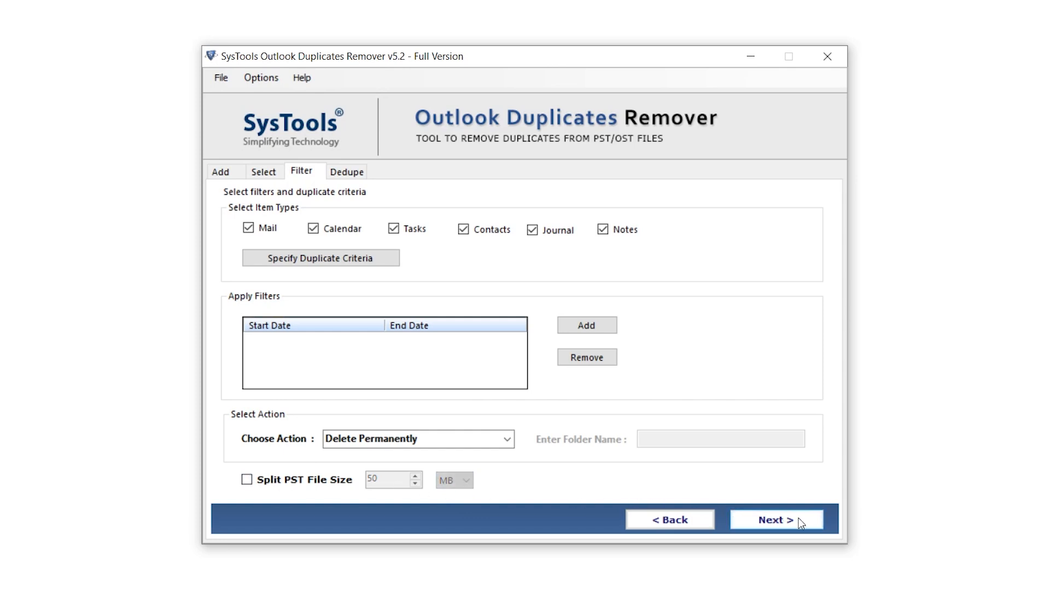
left_click(776, 519)
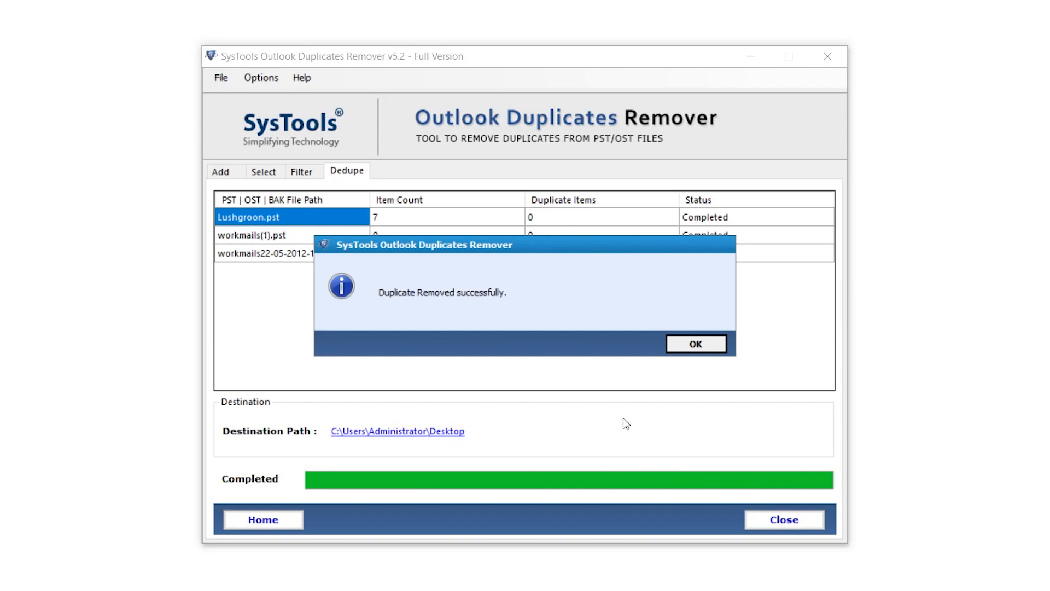
mouse_move(493, 310)
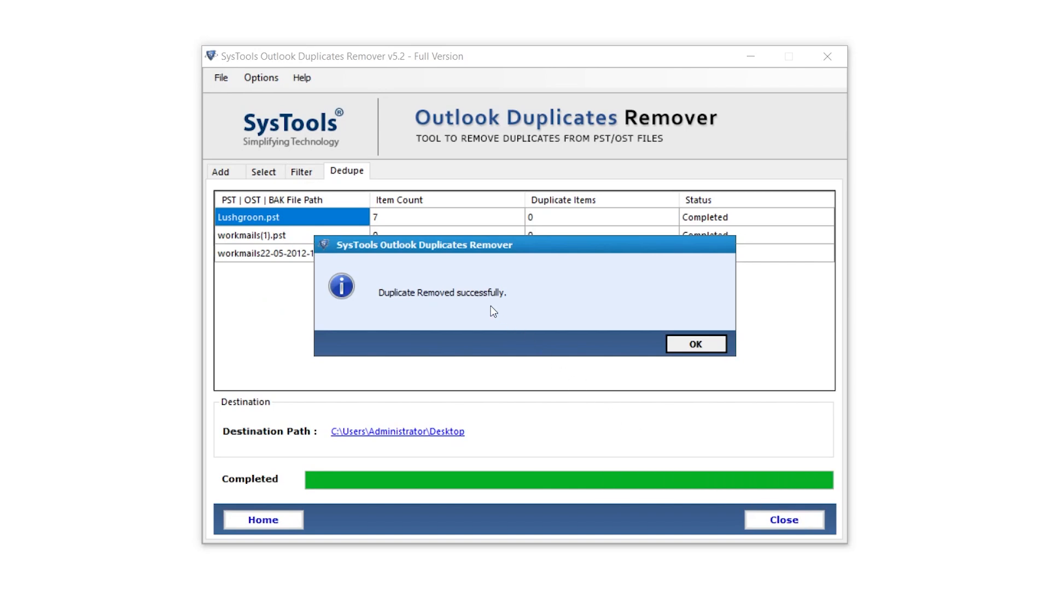
Step: Dismiss the dedupe success message and review the results showing 12 duplicates in the dated workmails file
left_click(695, 344)
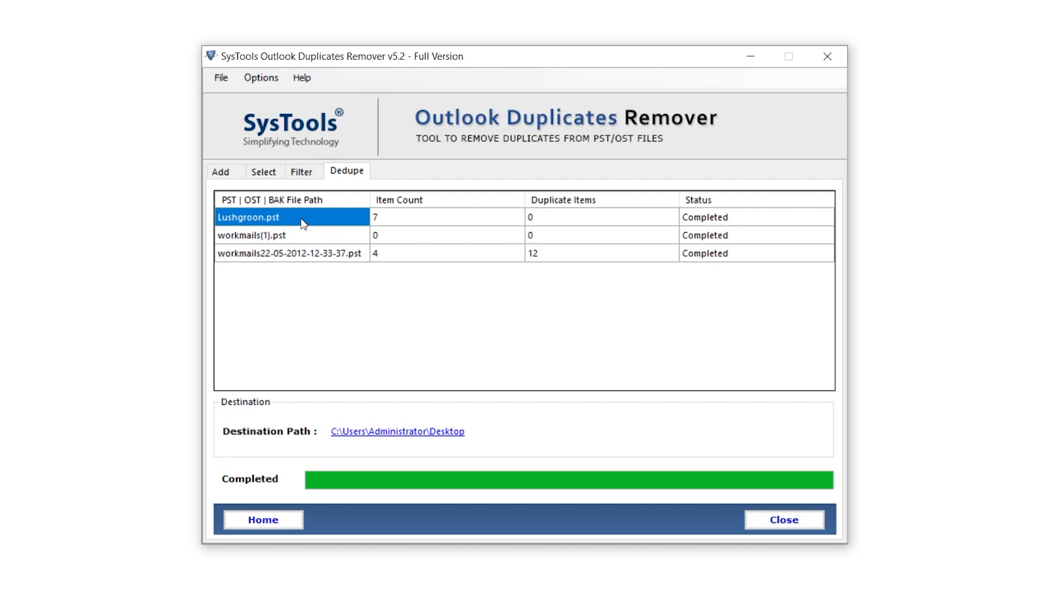
mouse_move(547, 228)
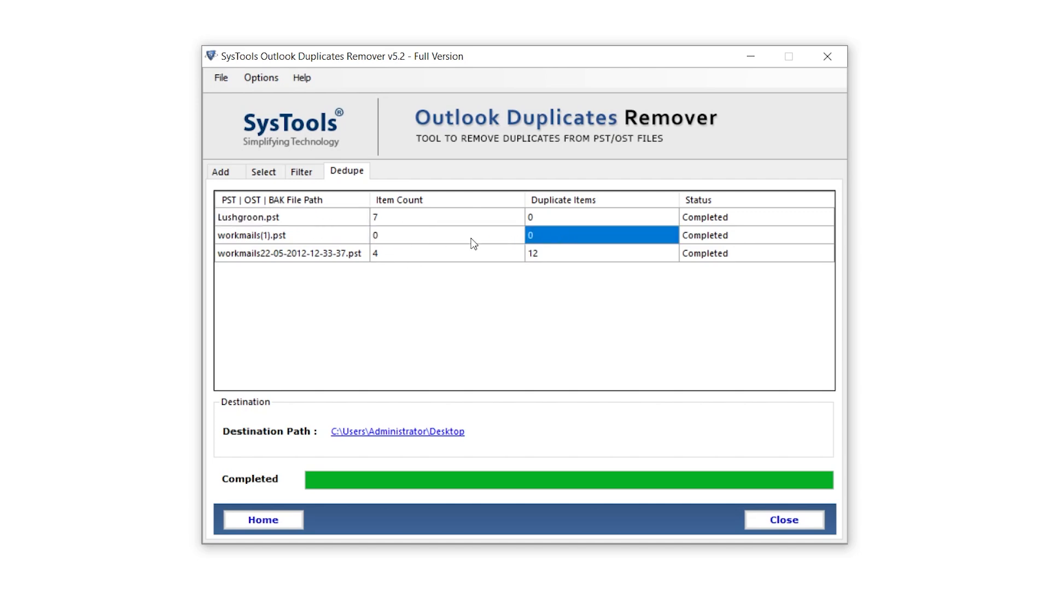
left_click(599, 253)
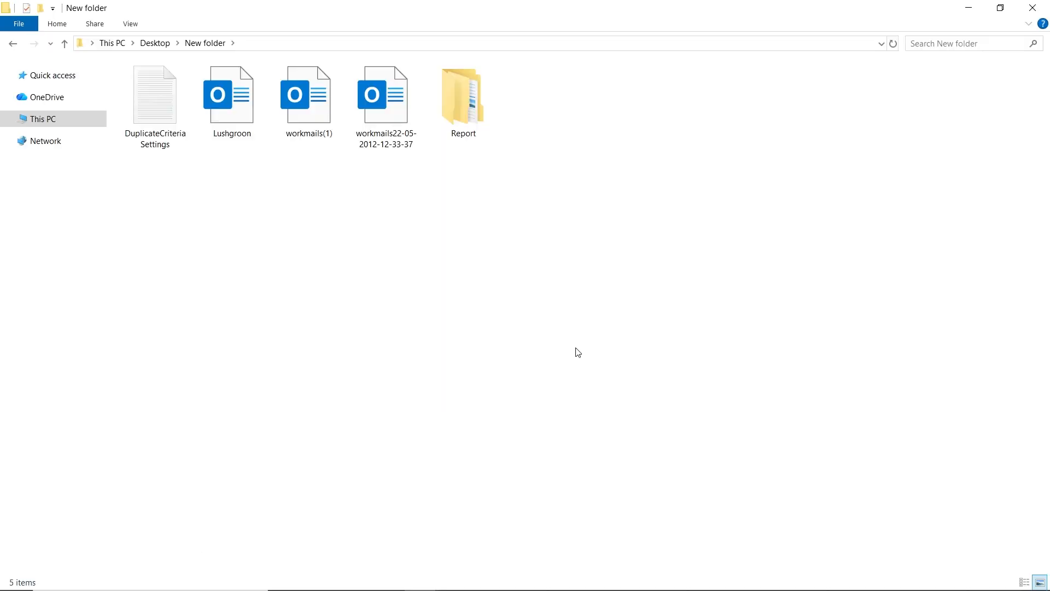
mouse_move(374, 262)
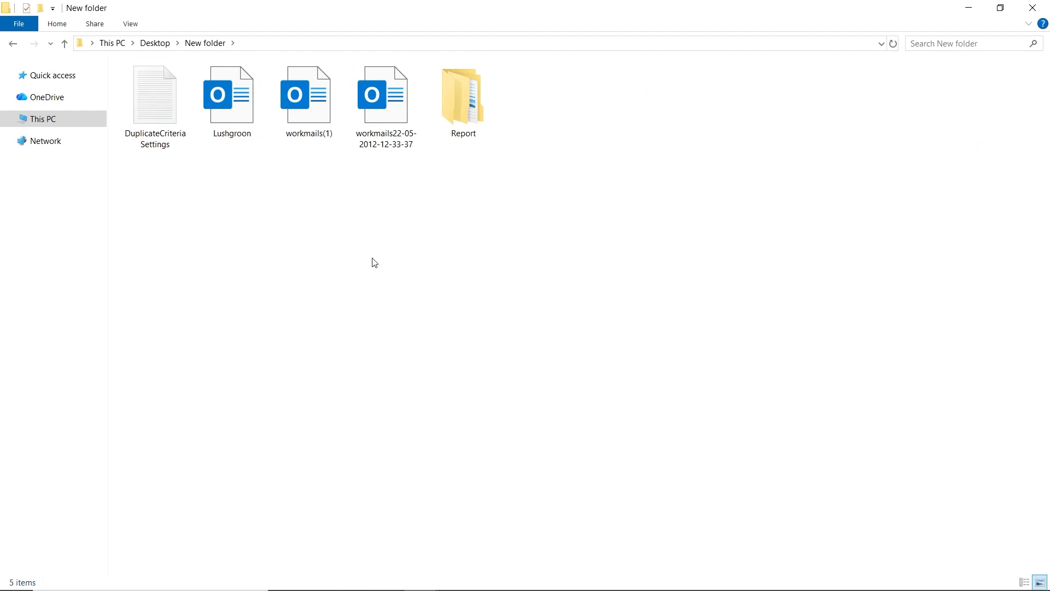
Step: Inspect the dated workmails PST size, the DuplicateCriteriaSettings file and the Report folder in the output folder
left_click(385, 94)
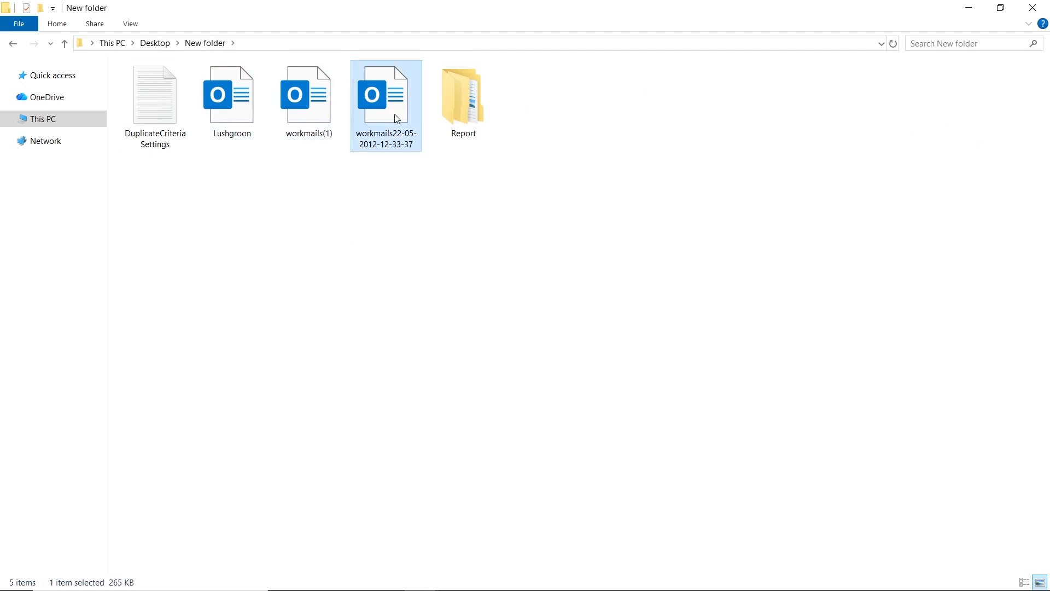
left_click(154, 93)
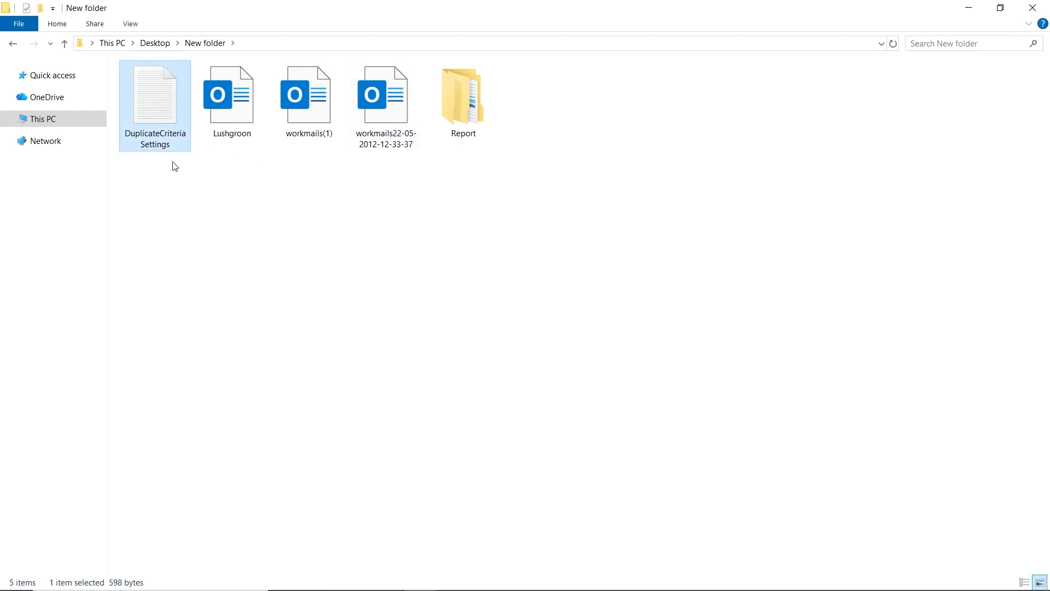
left_click(463, 99)
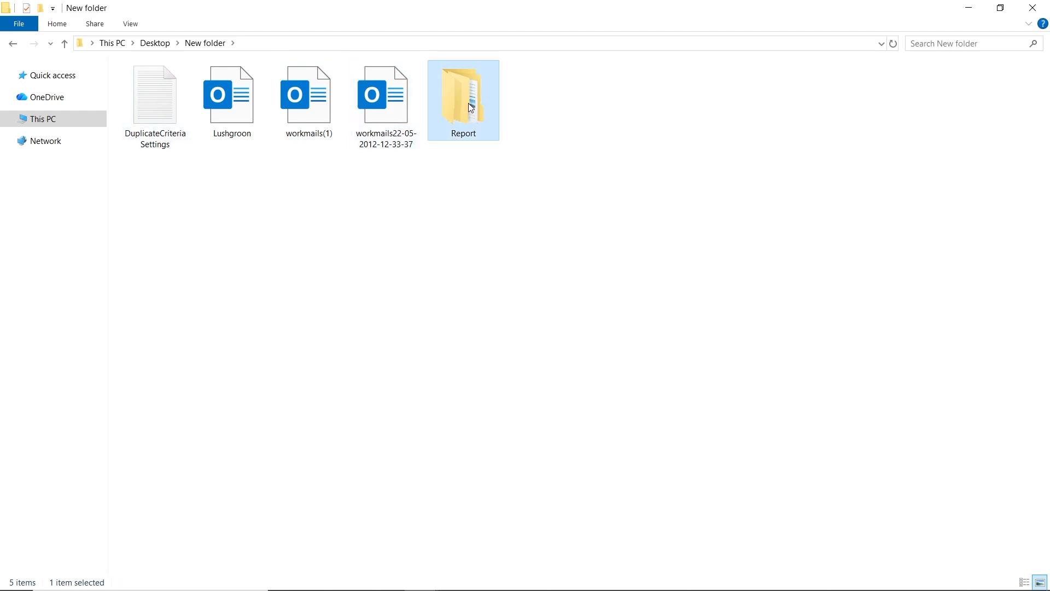